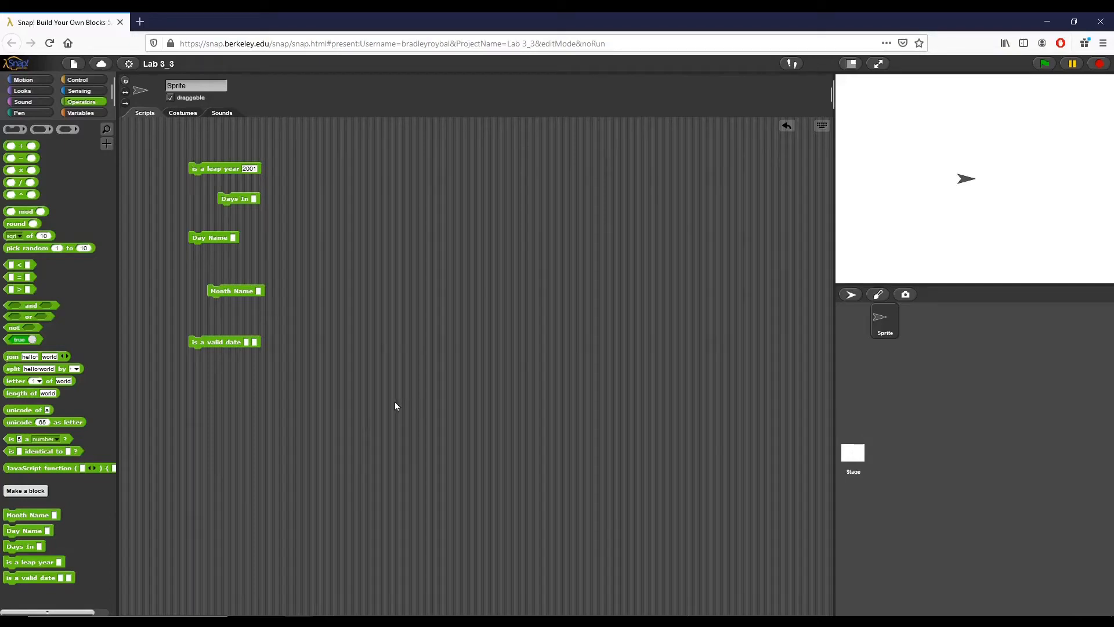
{"action": "mouse_move", "coordinate": [390, 388]}
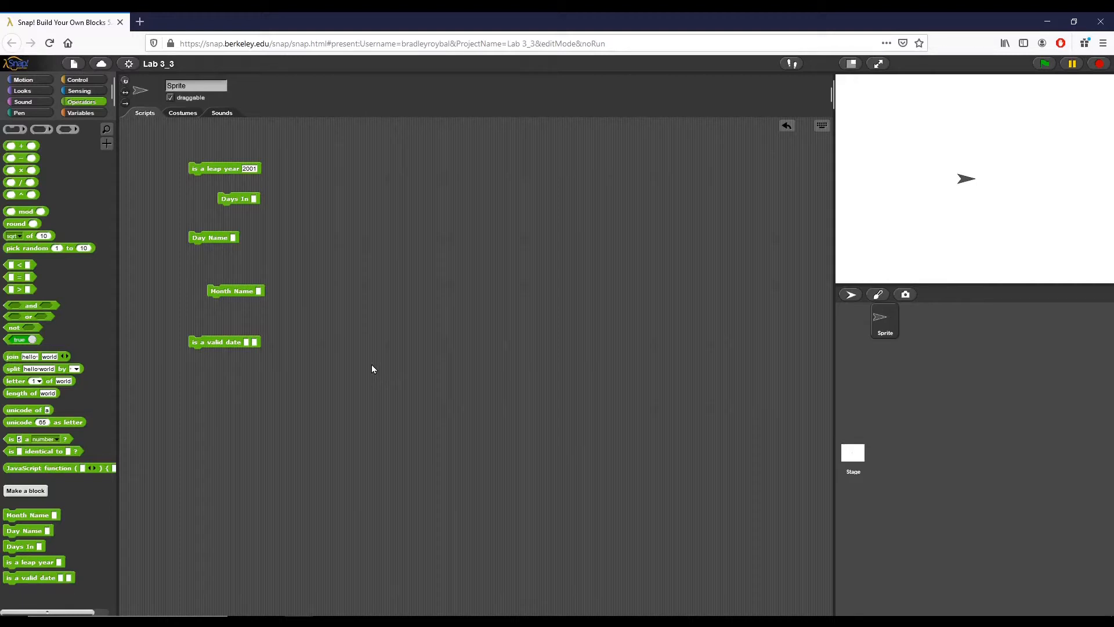
{"action": "mouse_move", "coordinate": [347, 349]}
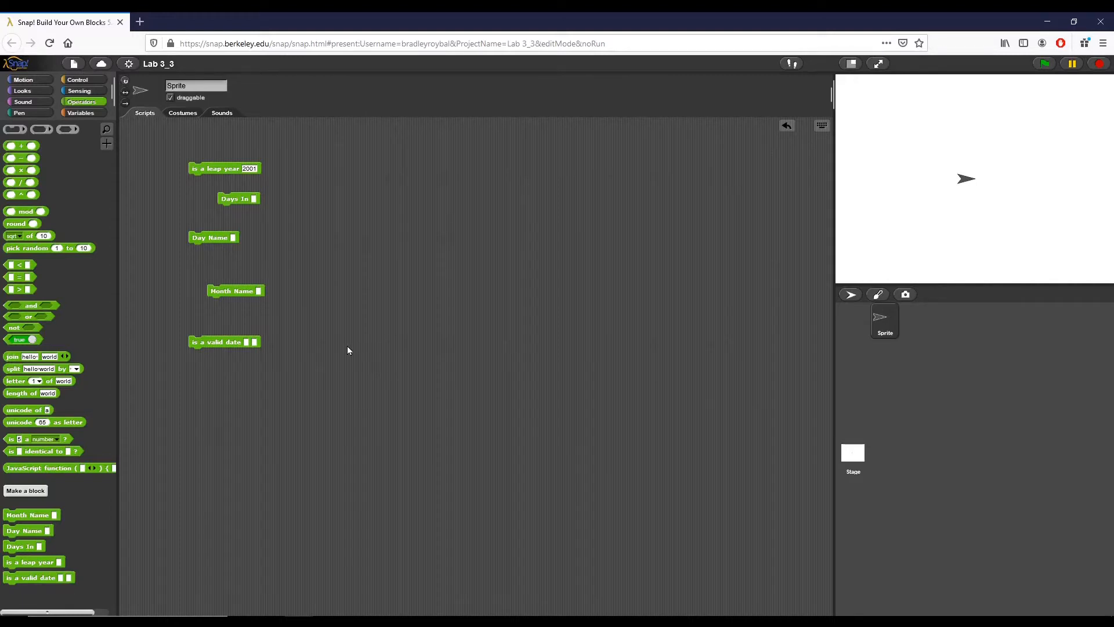
{"action": "mouse_move", "coordinate": [355, 358]}
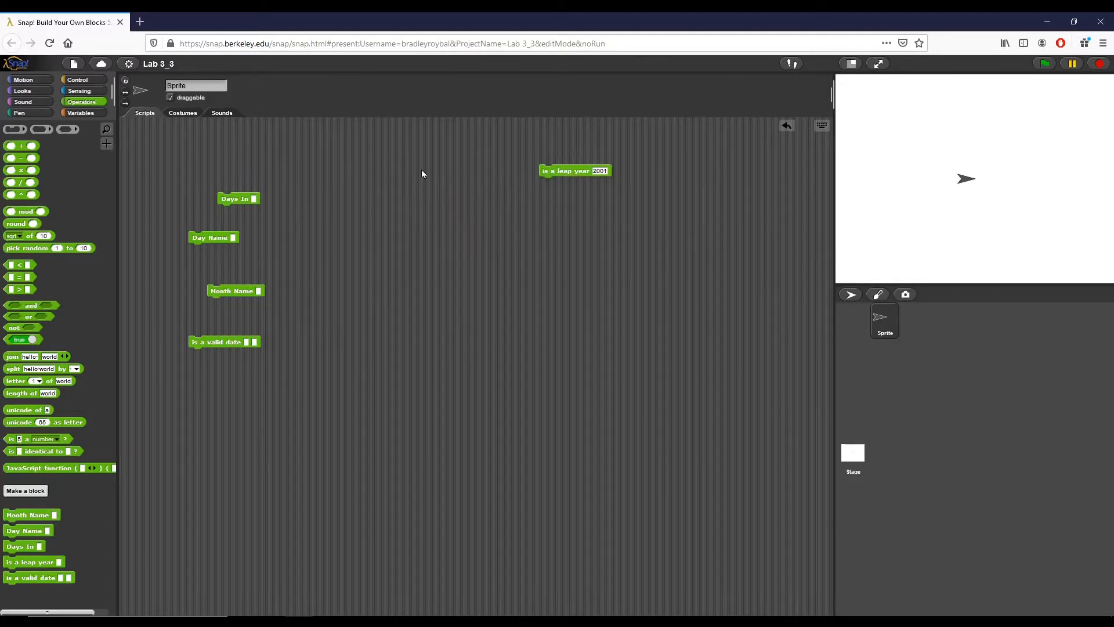
- Arrange Days In, Day Name, Month Name and is a valid date blocks into one top row
{"action": "left_click_drag", "start_coordinate": [238, 199], "coordinate": [442, 168]}
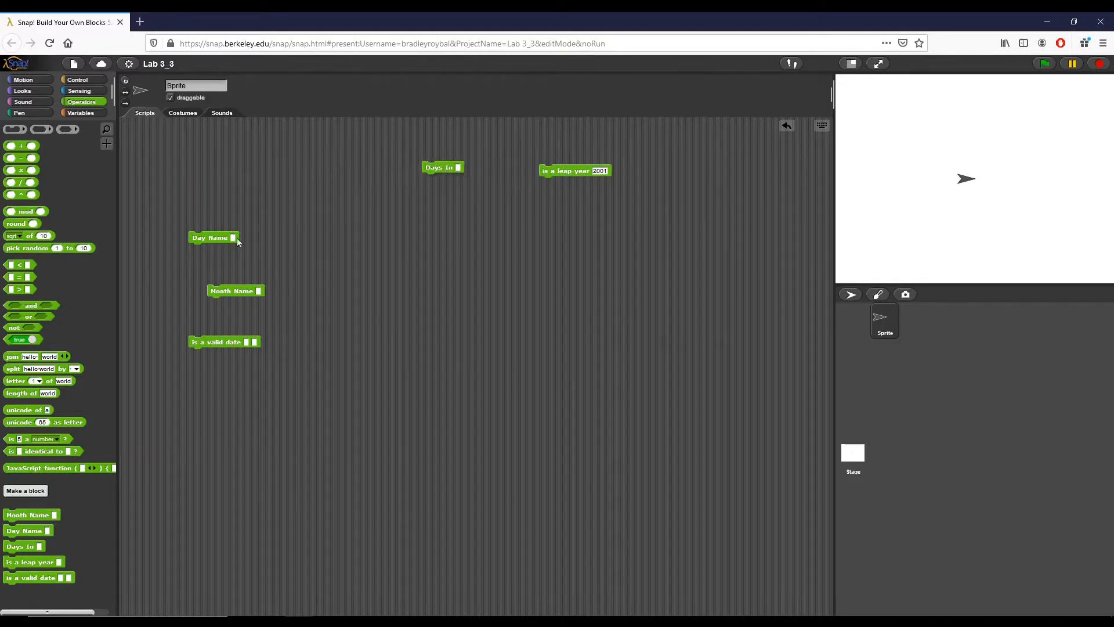
{"action": "left_click_drag", "start_coordinate": [211, 237], "coordinate": [338, 170]}
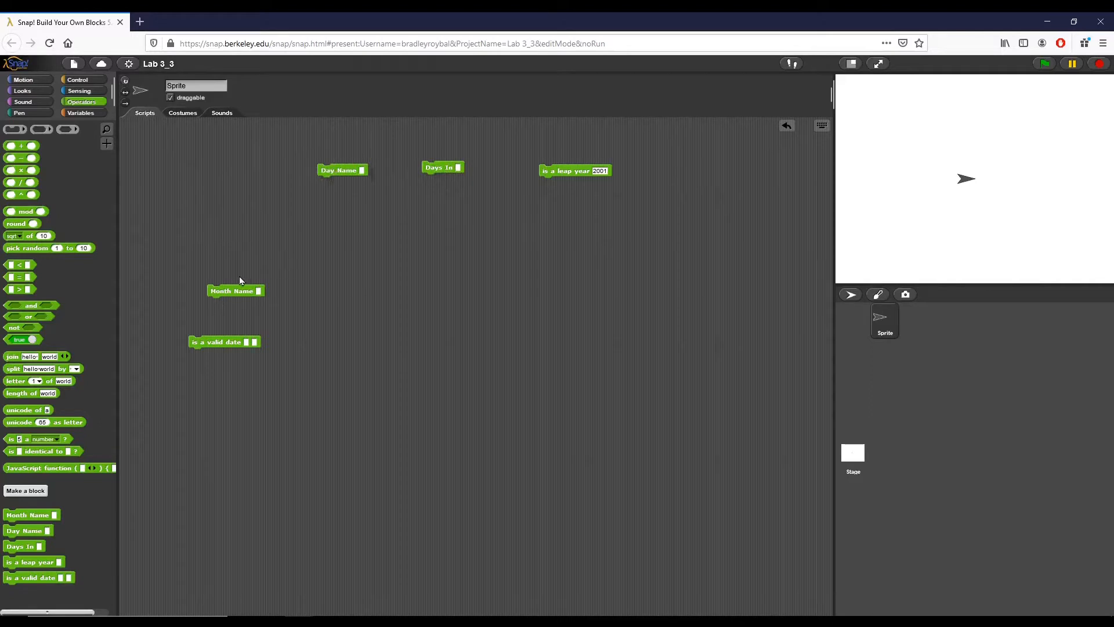
{"action": "left_click_drag", "start_coordinate": [235, 290], "coordinate": [239, 169]}
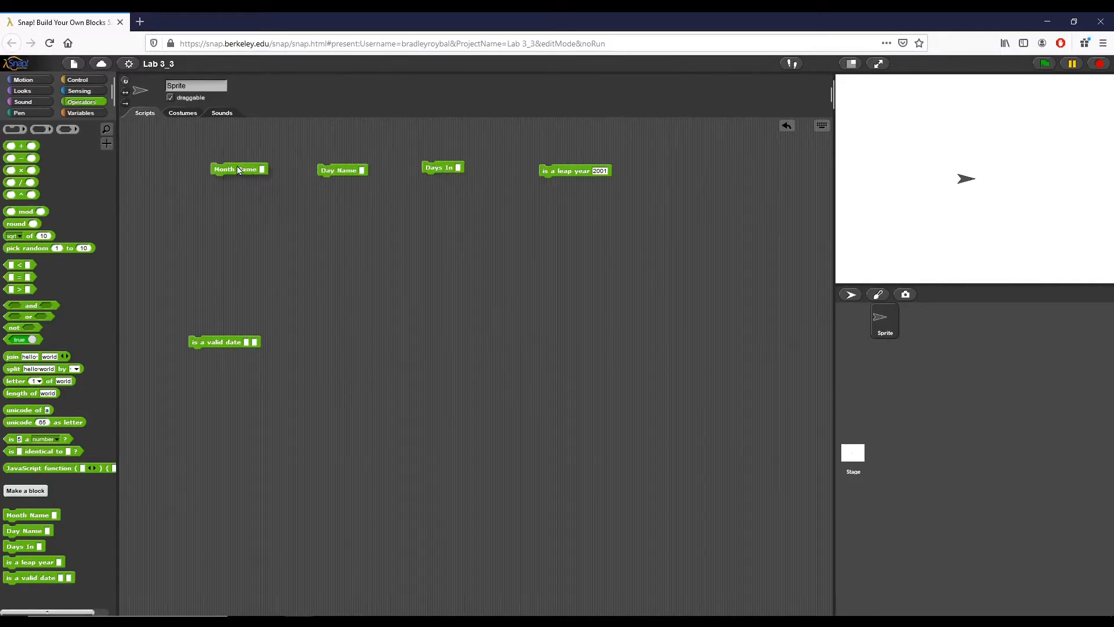
{"action": "left_click_drag", "start_coordinate": [224, 341], "coordinate": [738, 185]}
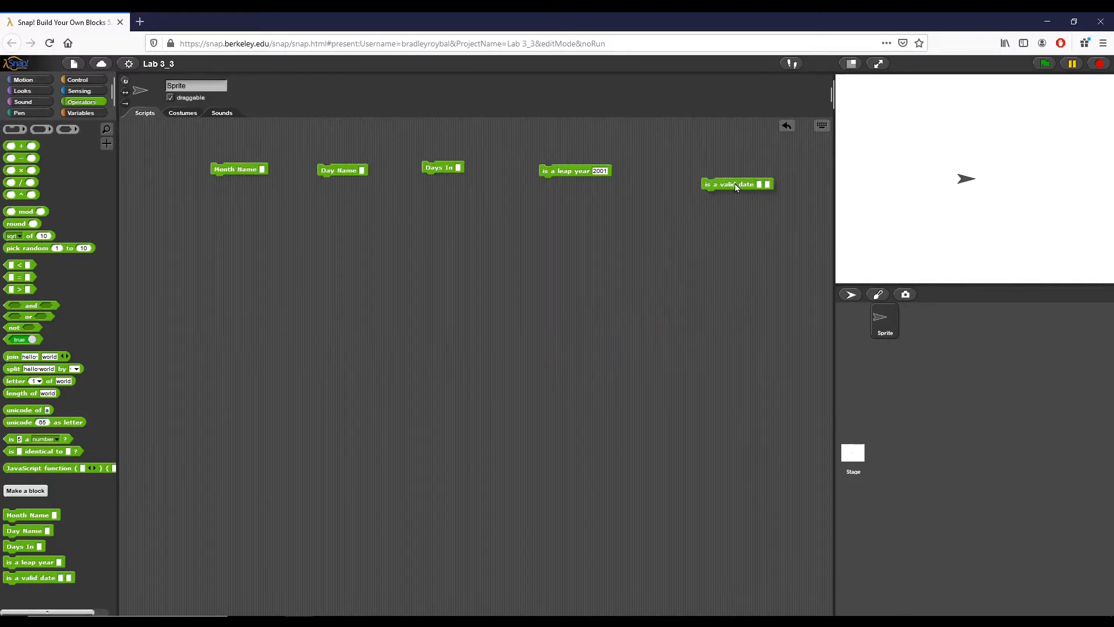
{"action": "left_click_drag", "start_coordinate": [738, 185], "coordinate": [724, 172]}
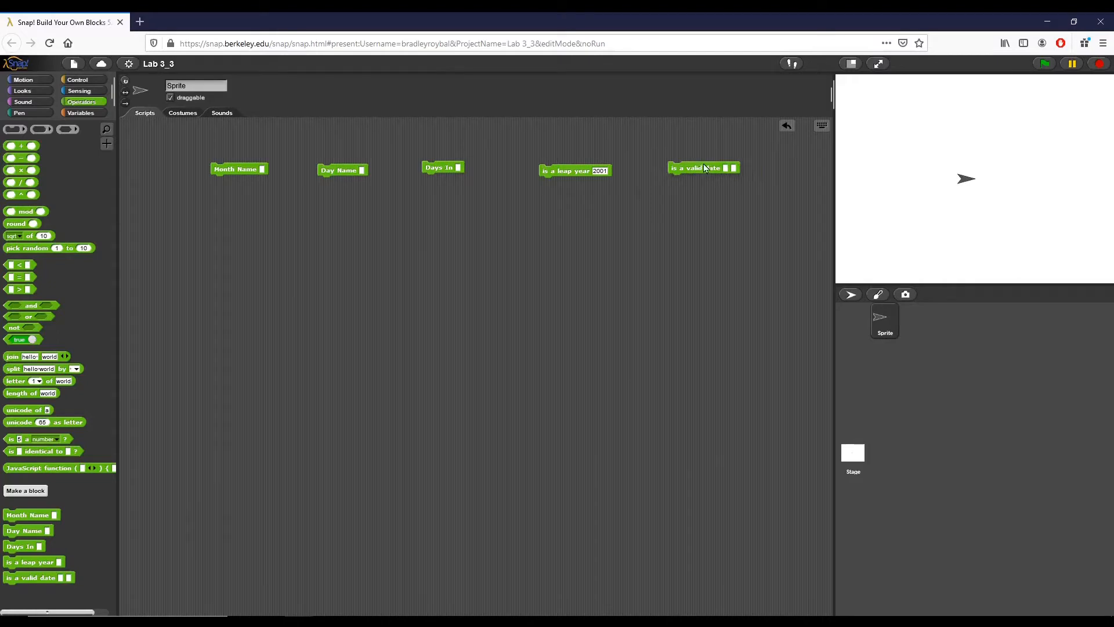
{"action": "mouse_move", "coordinate": [688, 130]}
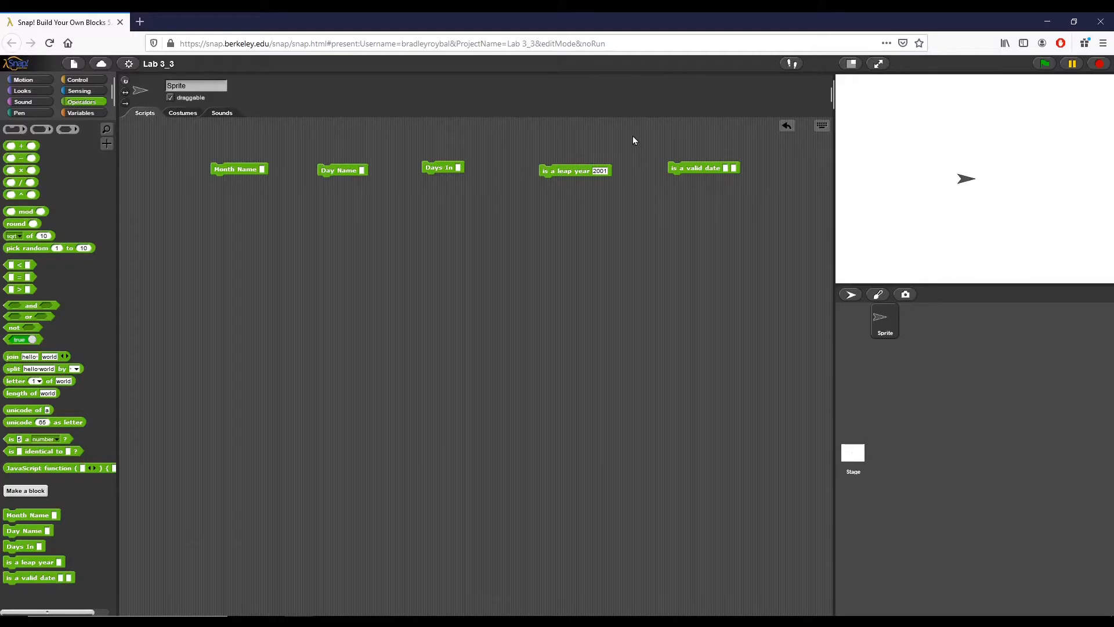
{"action": "mouse_move", "coordinate": [629, 142]}
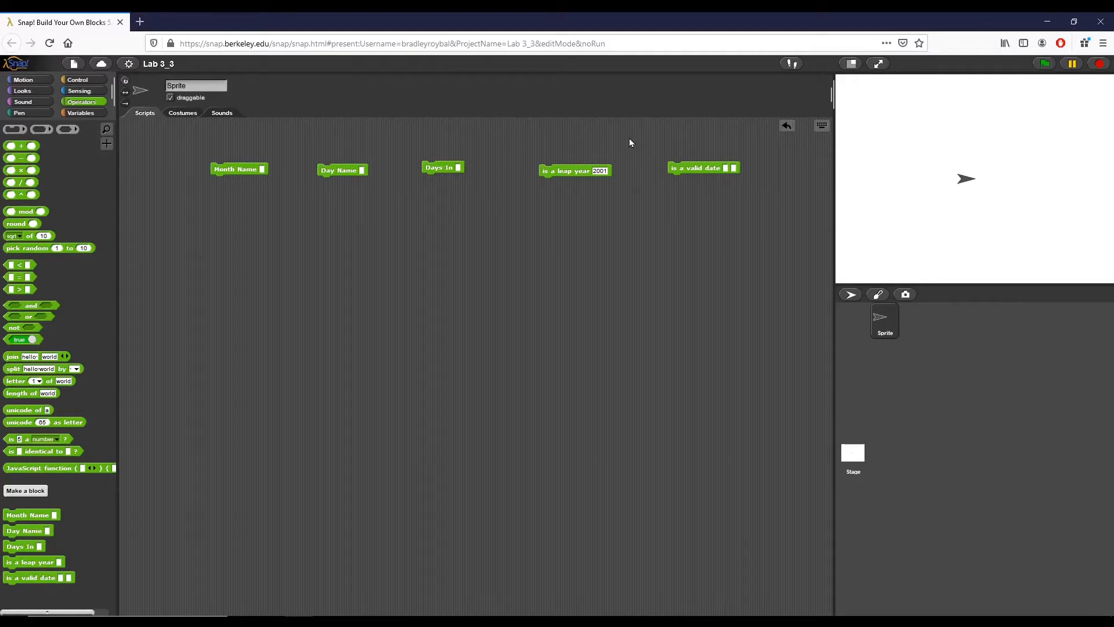
{"action": "mouse_move", "coordinate": [572, 178]}
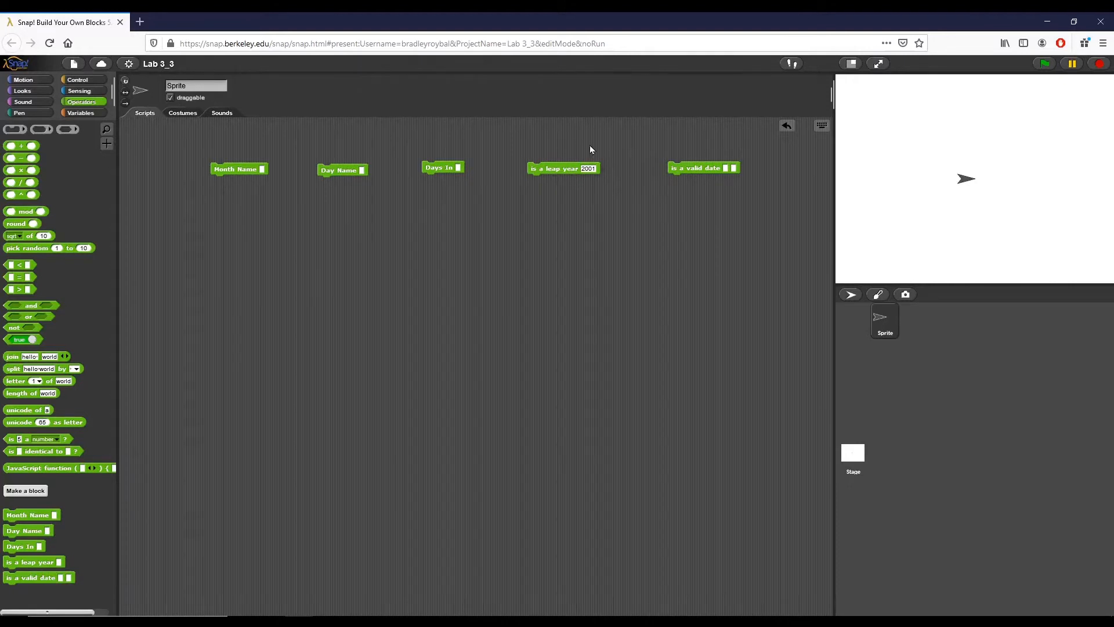
{"action": "mouse_move", "coordinate": [569, 179]}
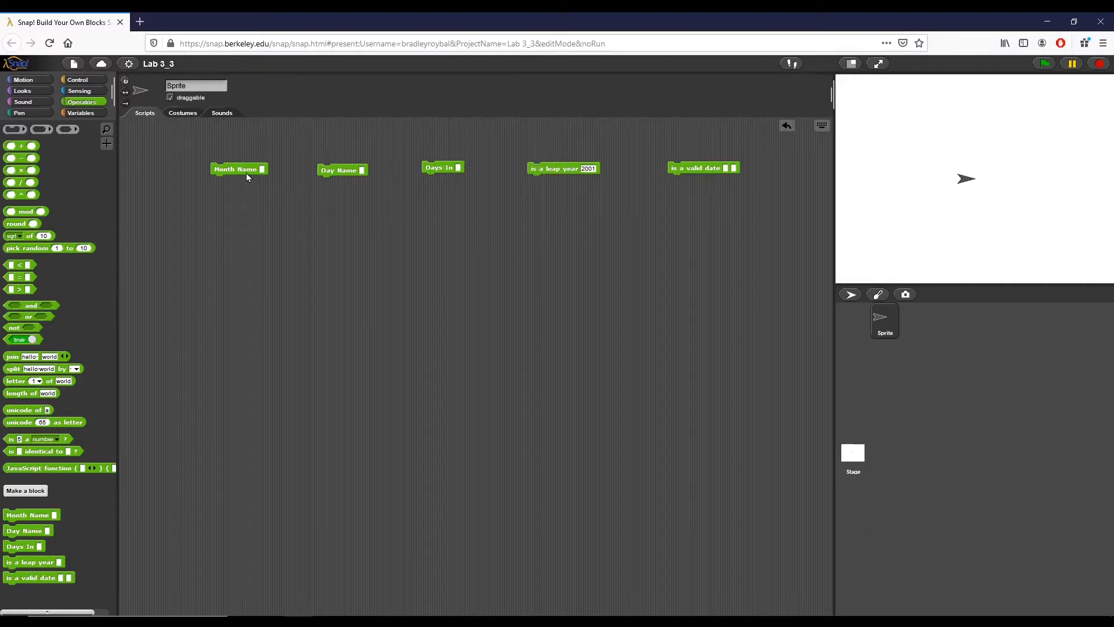
{"action": "right_click", "coordinate": [238, 169]}
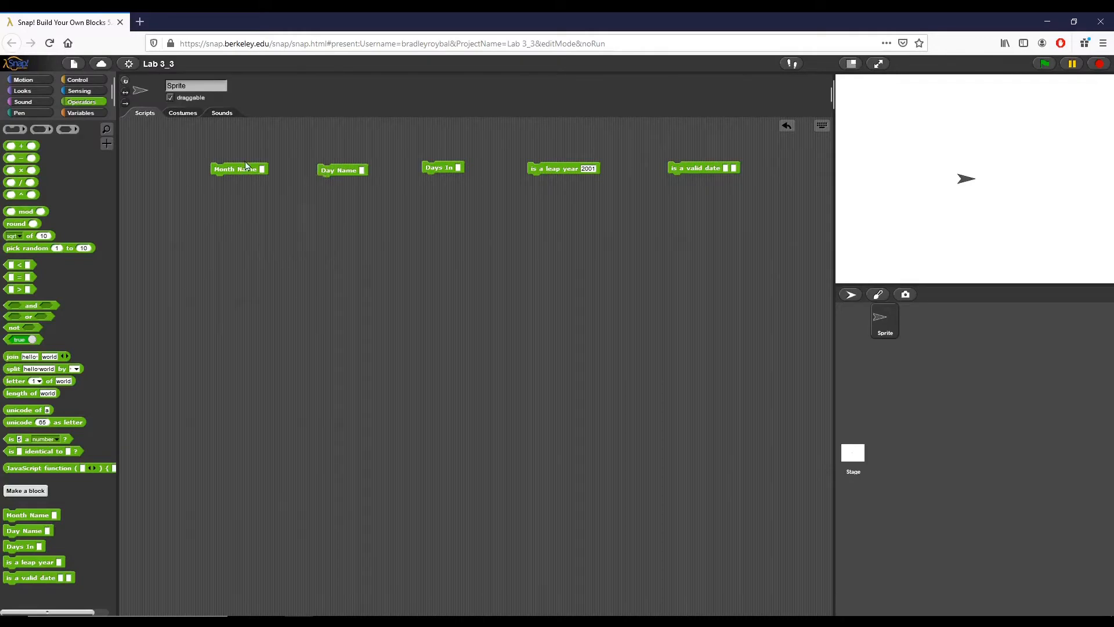
{"action": "mouse_move", "coordinate": [221, 176]}
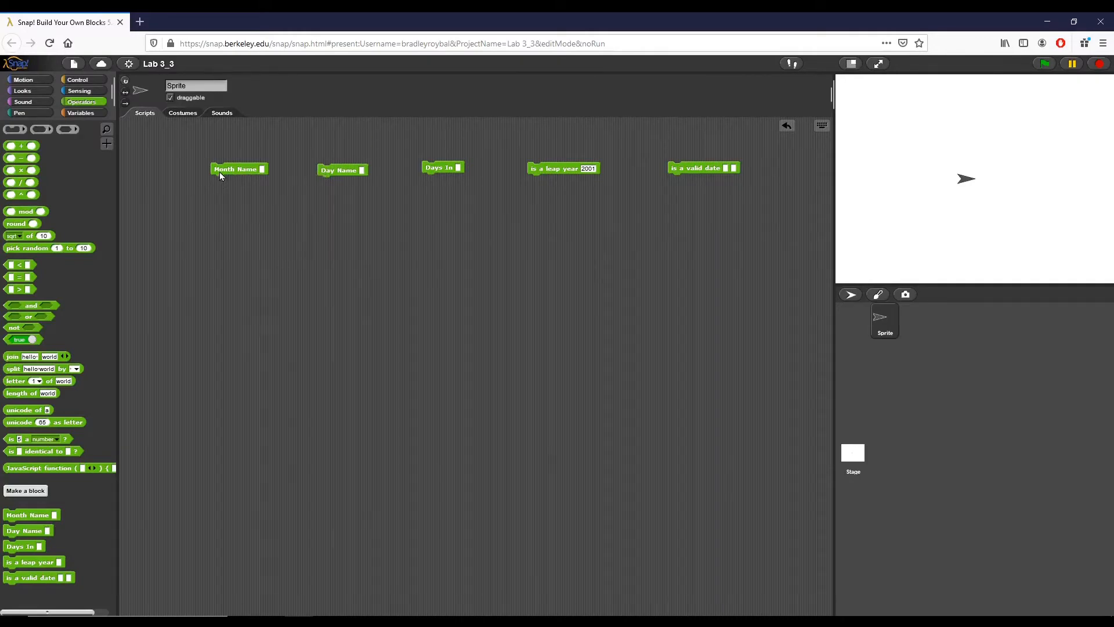
{"action": "mouse_move", "coordinate": [235, 176]}
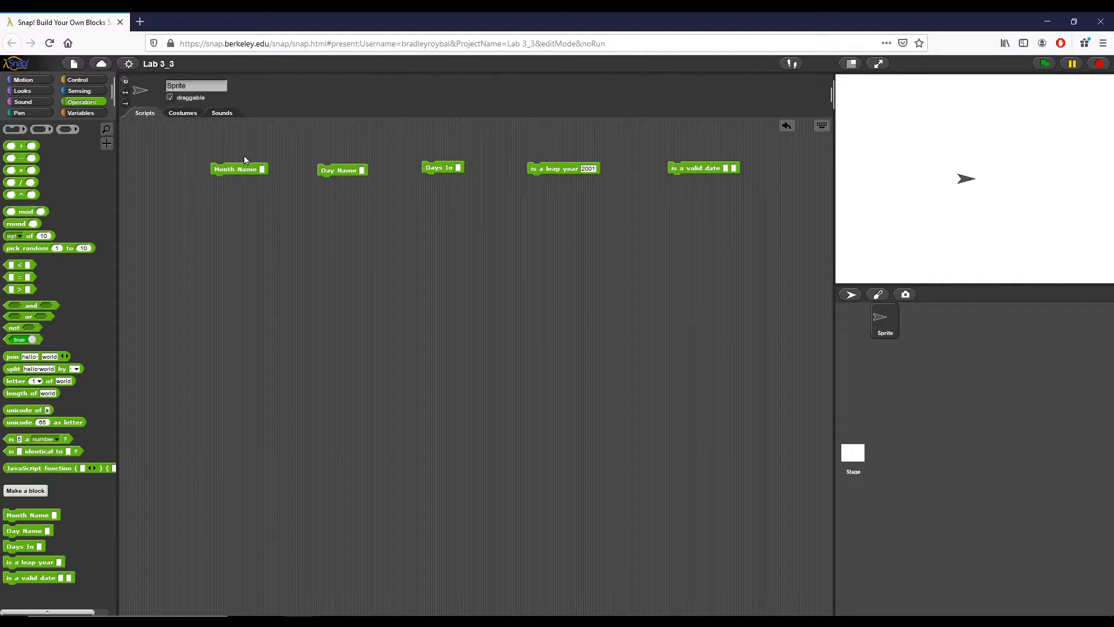
- Open the Month Name definition and move and enlarge its block editor window
{"action": "right_click", "coordinate": [238, 168]}
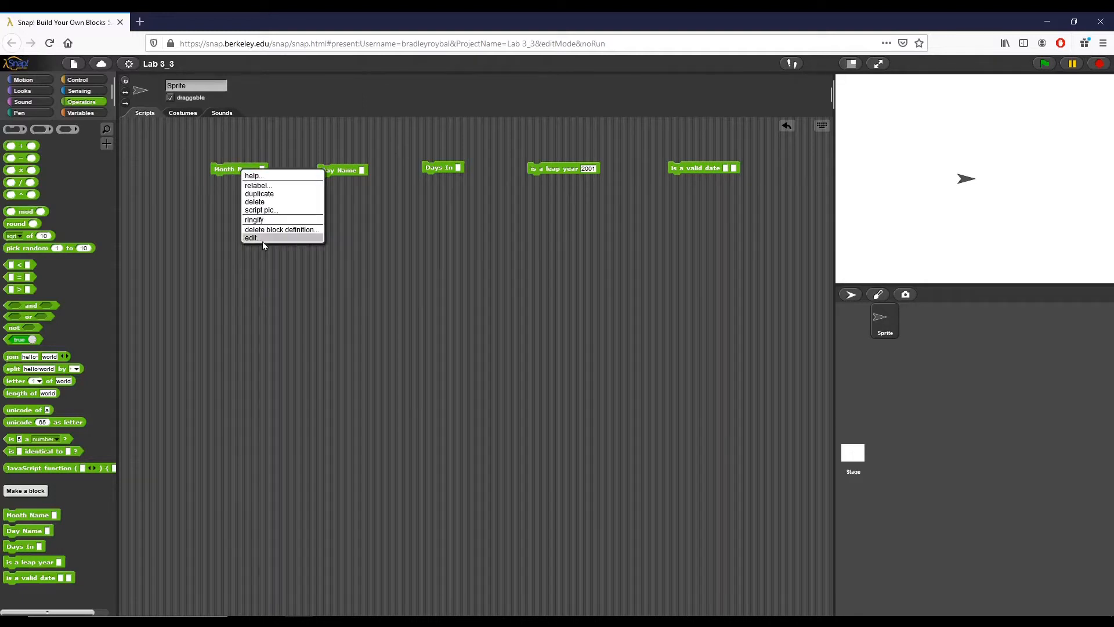
{"action": "left_click", "coordinate": [250, 238]}
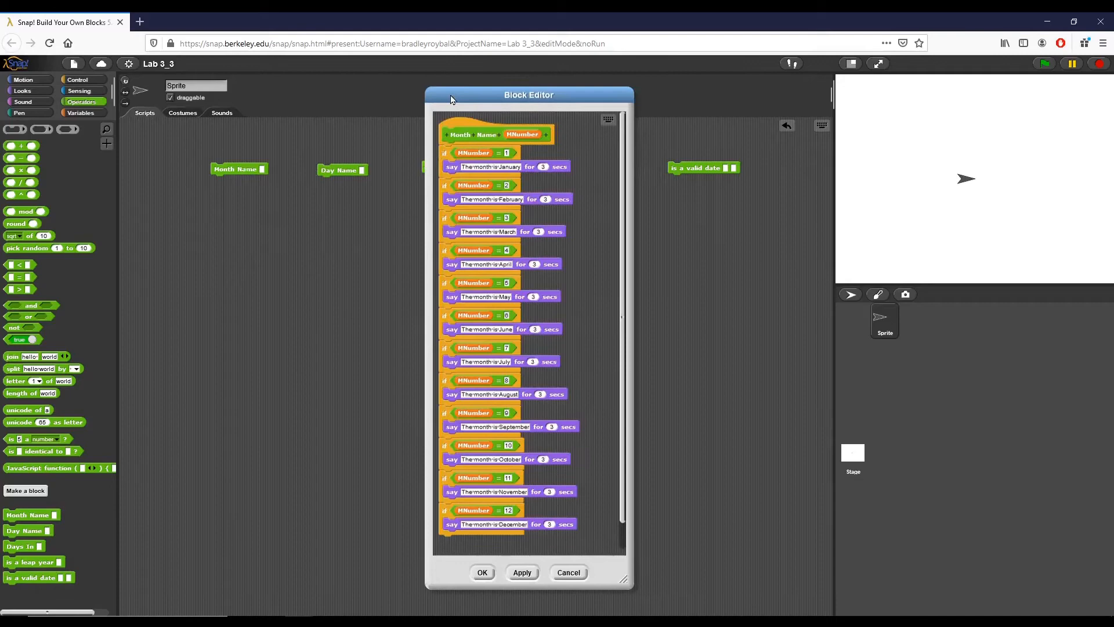
{"action": "left_click_drag", "start_coordinate": [529, 94], "coordinate": [477, 81]}
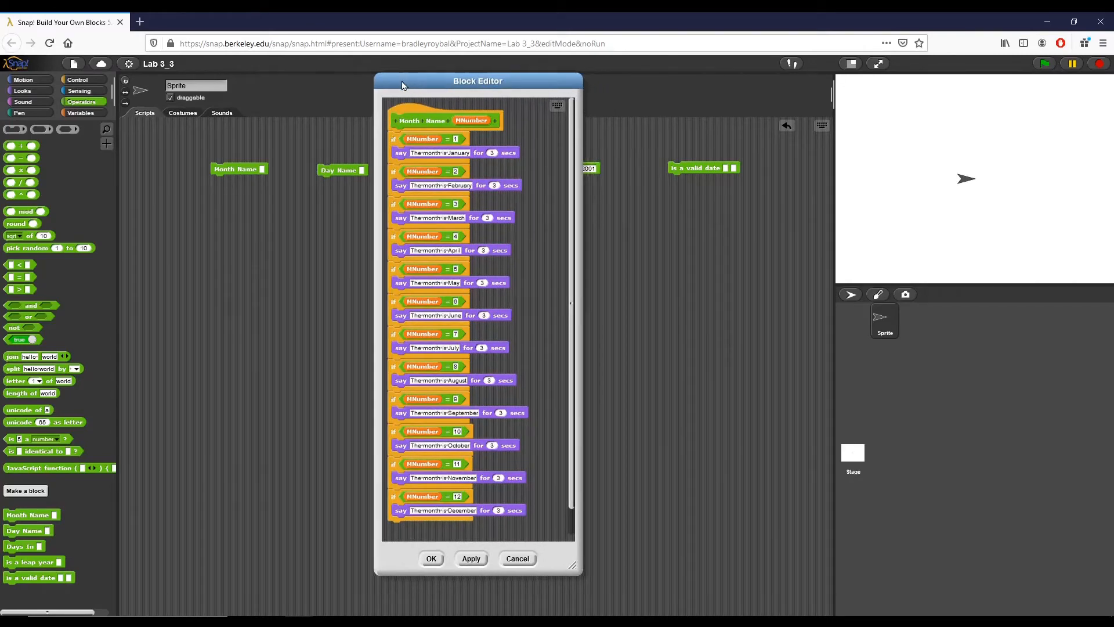
{"action": "left_click_drag", "start_coordinate": [477, 80], "coordinate": [456, 71]}
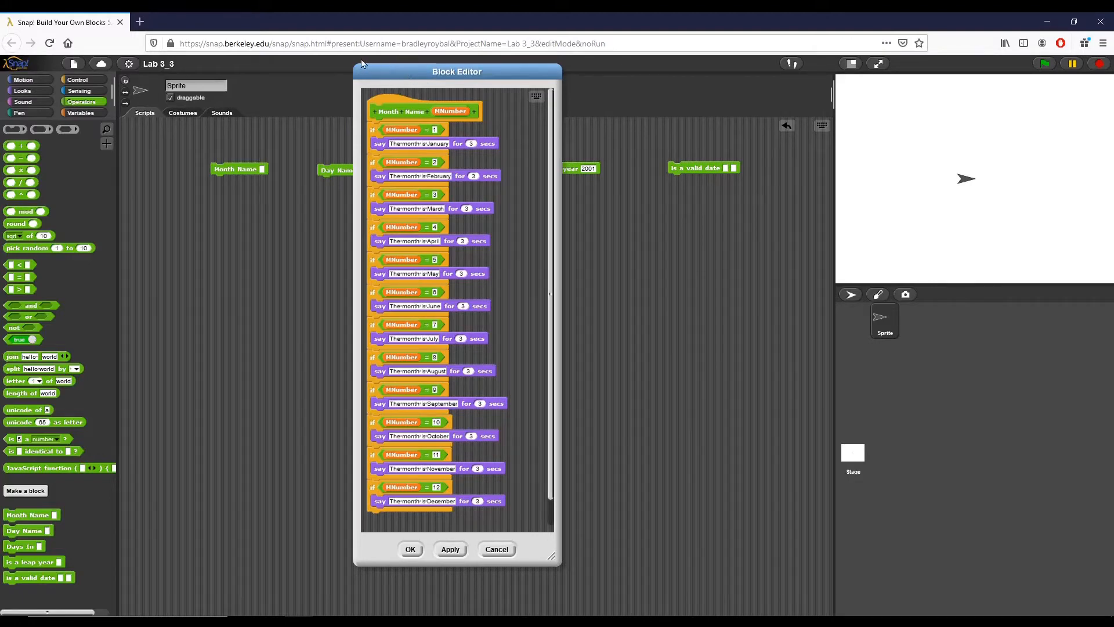
{"action": "mouse_move", "coordinate": [368, 61]}
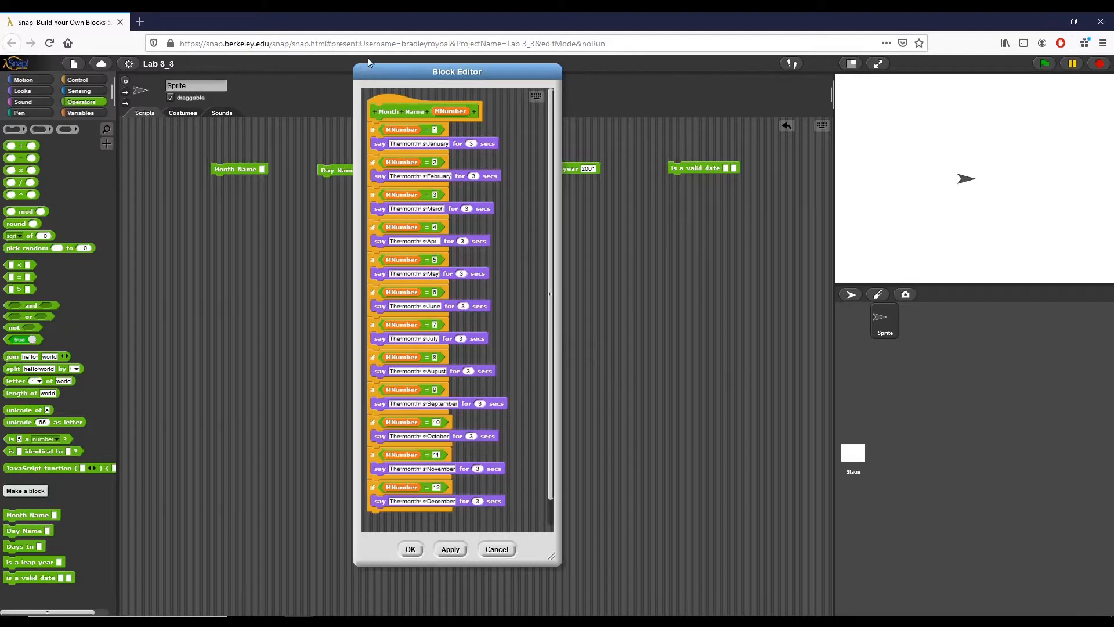
{"action": "mouse_move", "coordinate": [554, 584]}
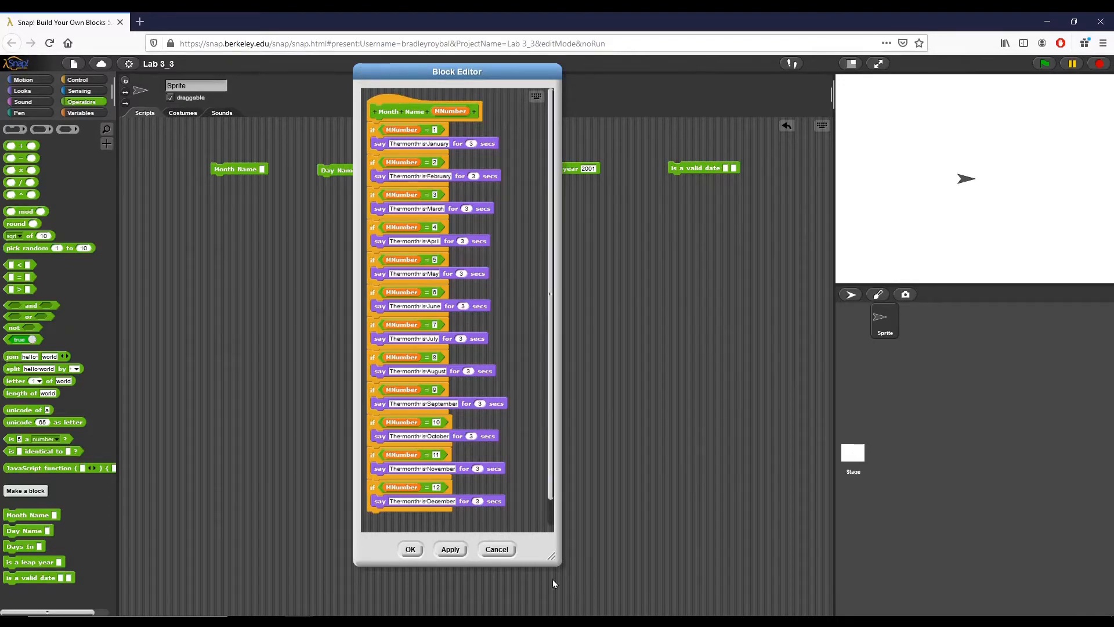
{"action": "left_click_drag", "start_coordinate": [552, 556], "coordinate": [646, 582]}
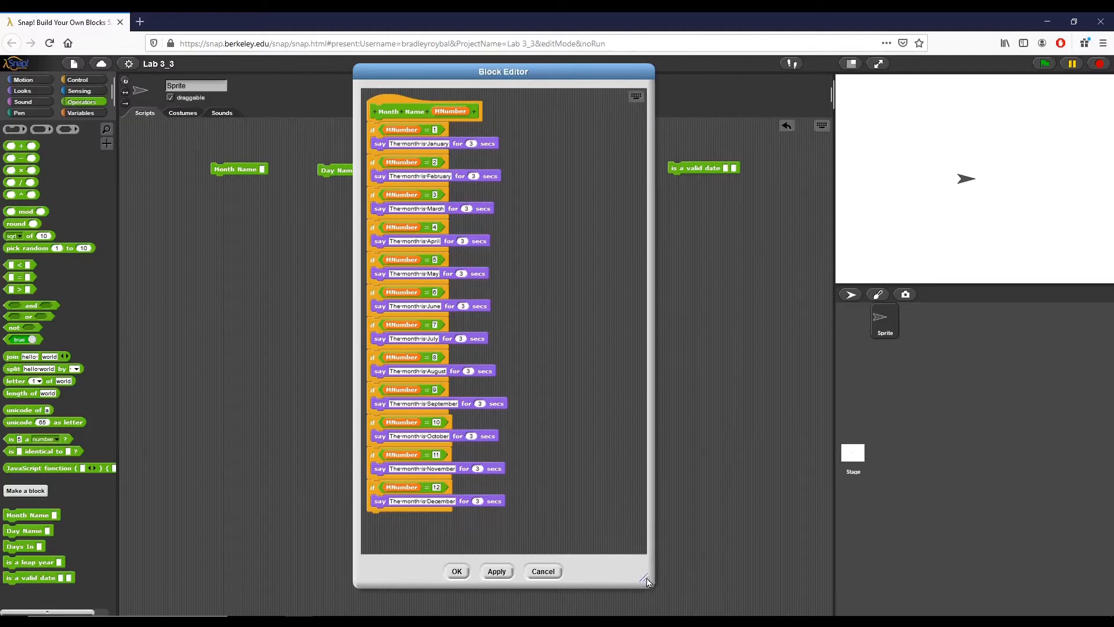
{"action": "left_click_drag", "start_coordinate": [646, 581], "coordinate": [650, 582]}
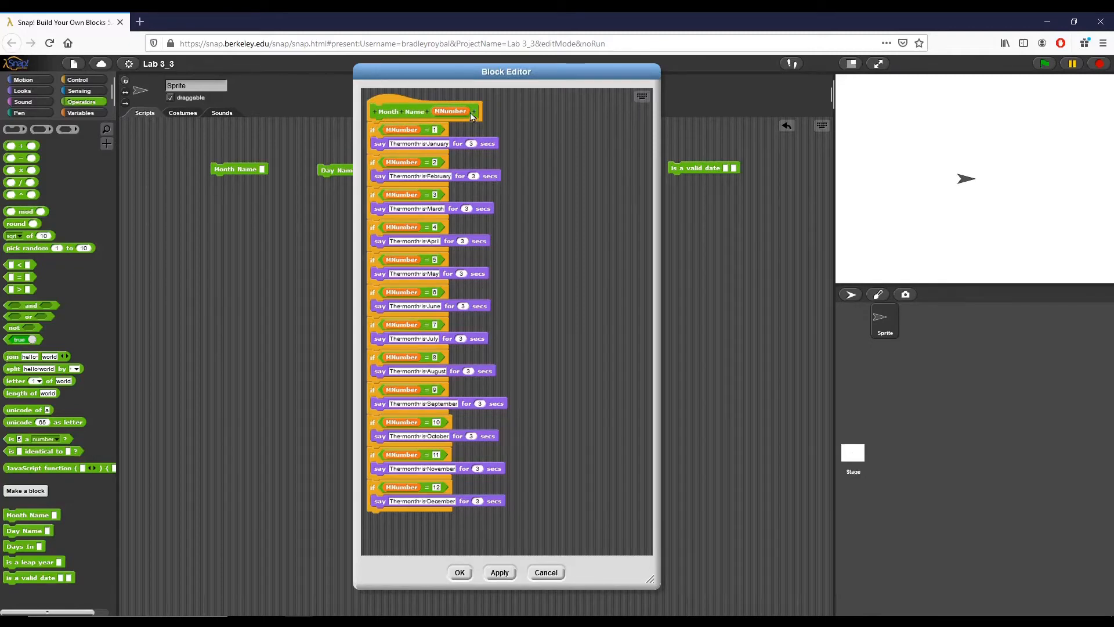
- Inspect the MNumber input settings without changes, then close the Month Name definition
{"action": "left_click", "coordinate": [450, 112]}
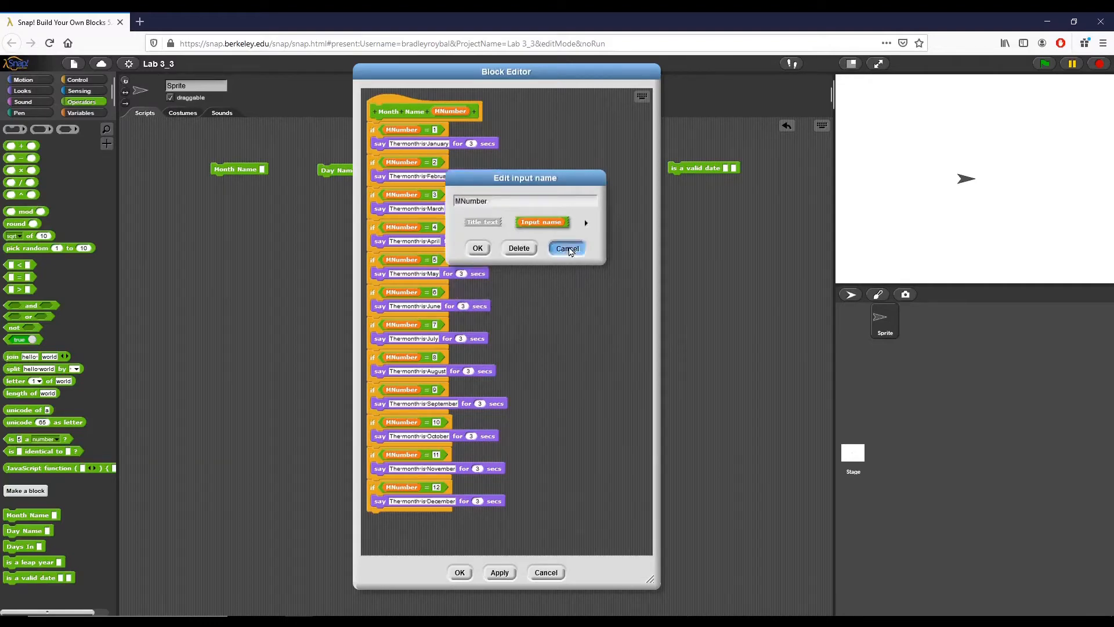
{"action": "left_click", "coordinate": [567, 248]}
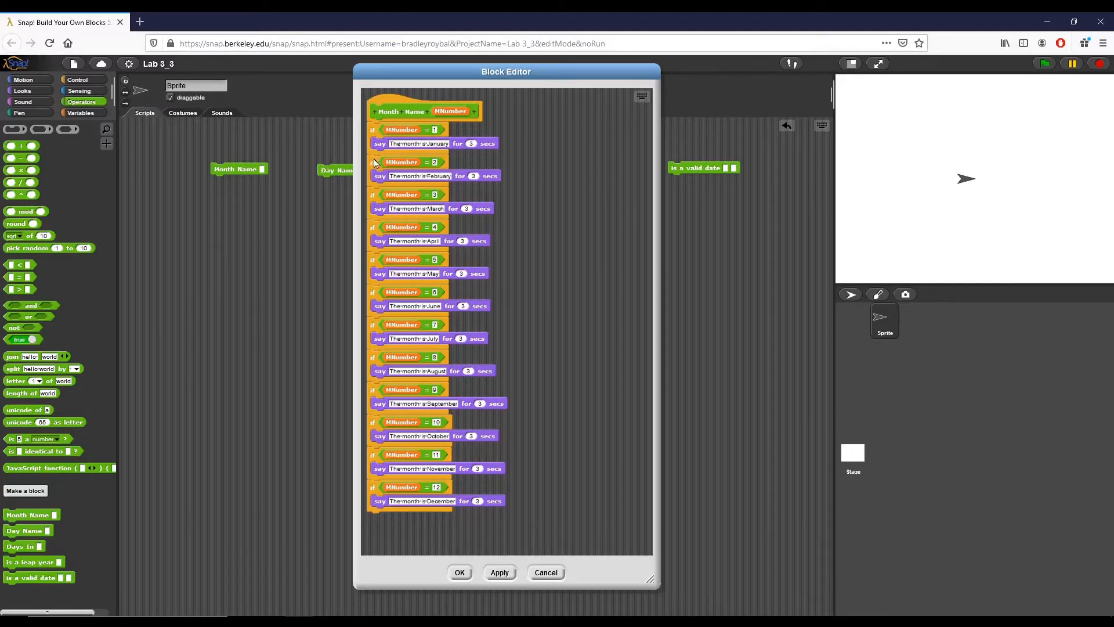
{"action": "mouse_move", "coordinate": [442, 187]}
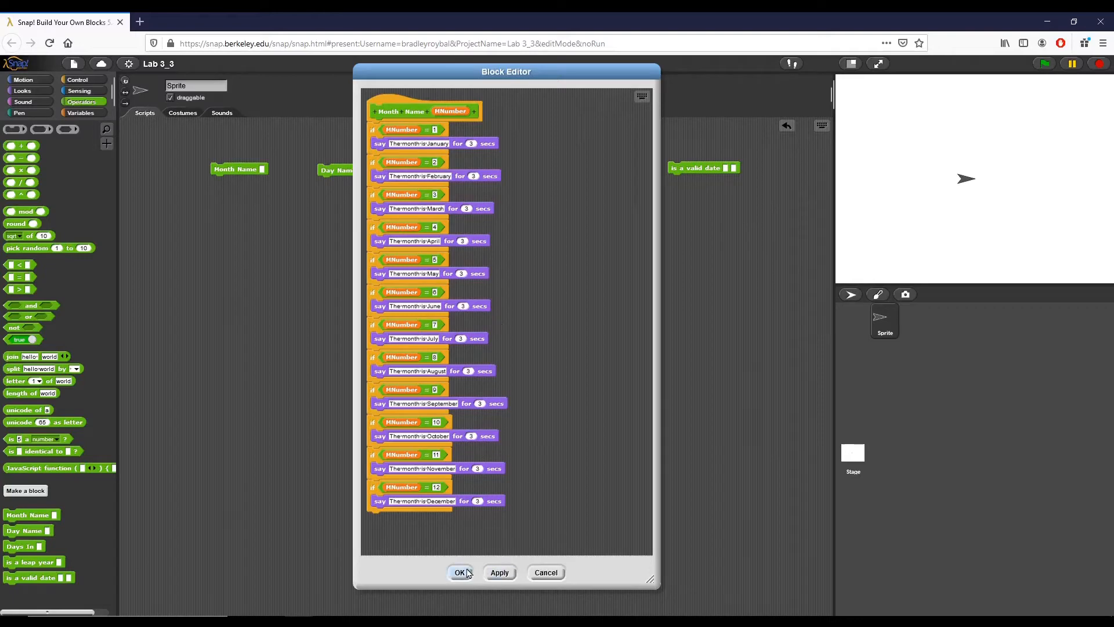
{"action": "left_click", "coordinate": [459, 572]}
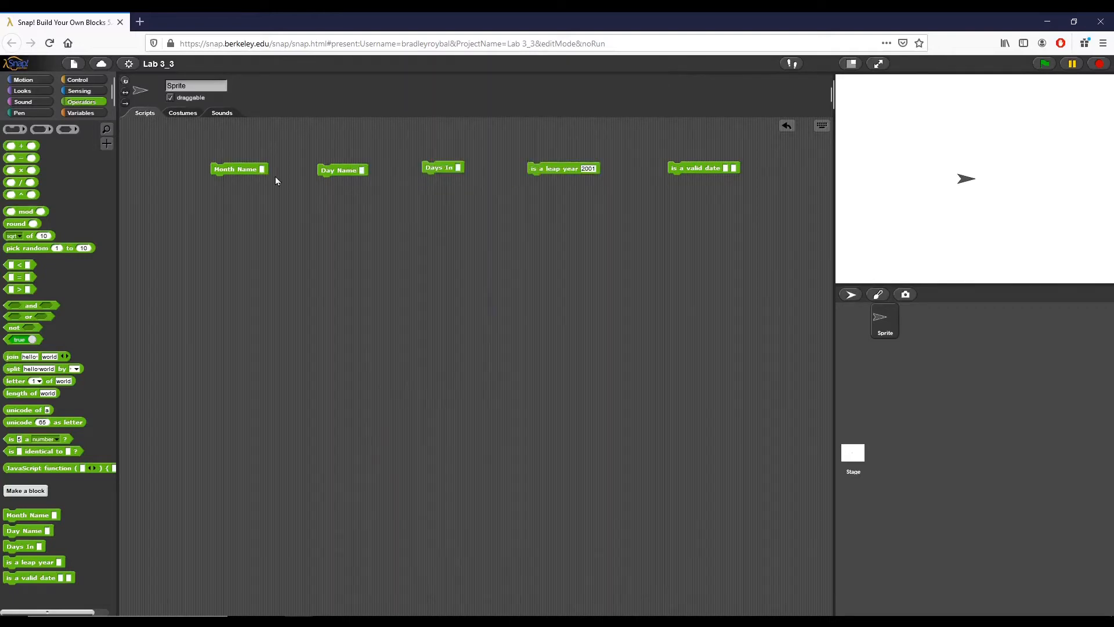
- Open the Day Name definition, review its seven weekday checks, and close it
{"action": "left_click", "coordinate": [235, 169]}
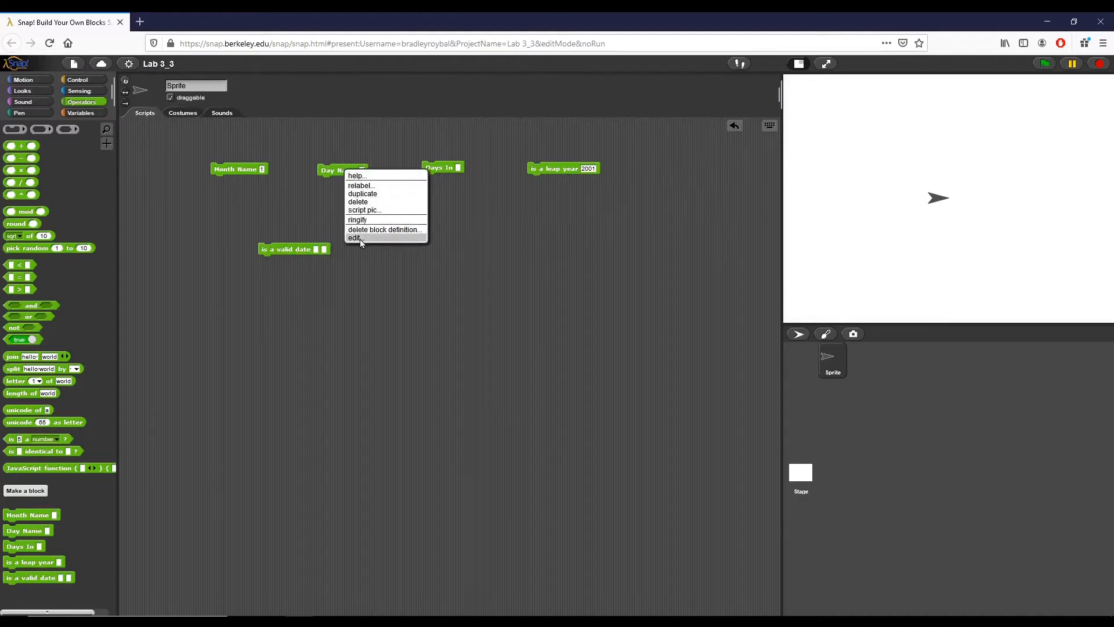
{"action": "left_click", "coordinate": [353, 238]}
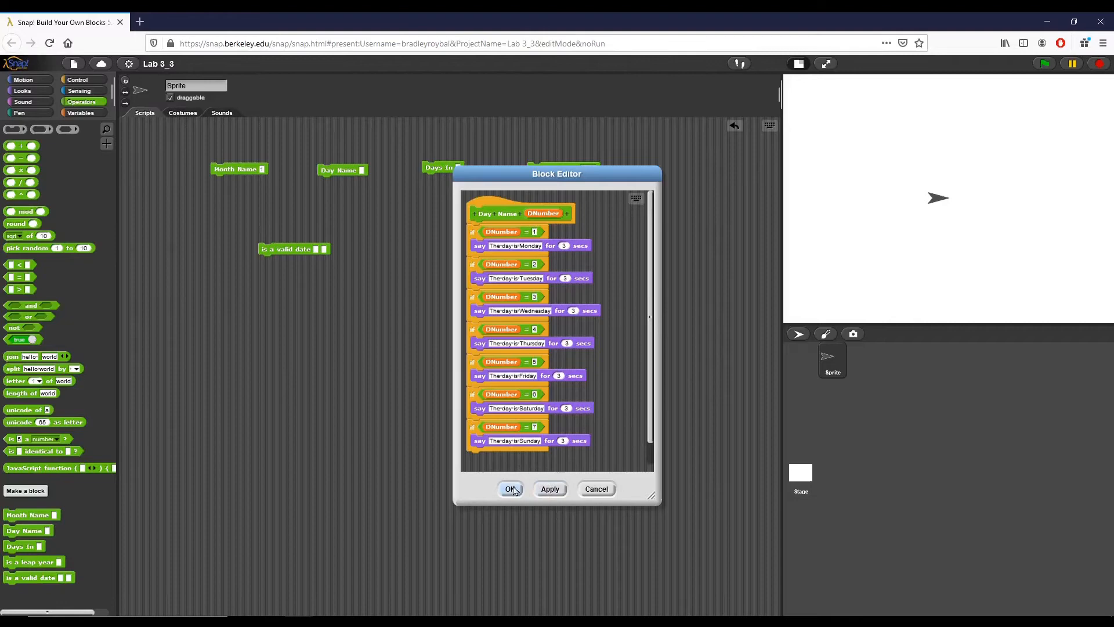
{"action": "left_click", "coordinate": [510, 489]}
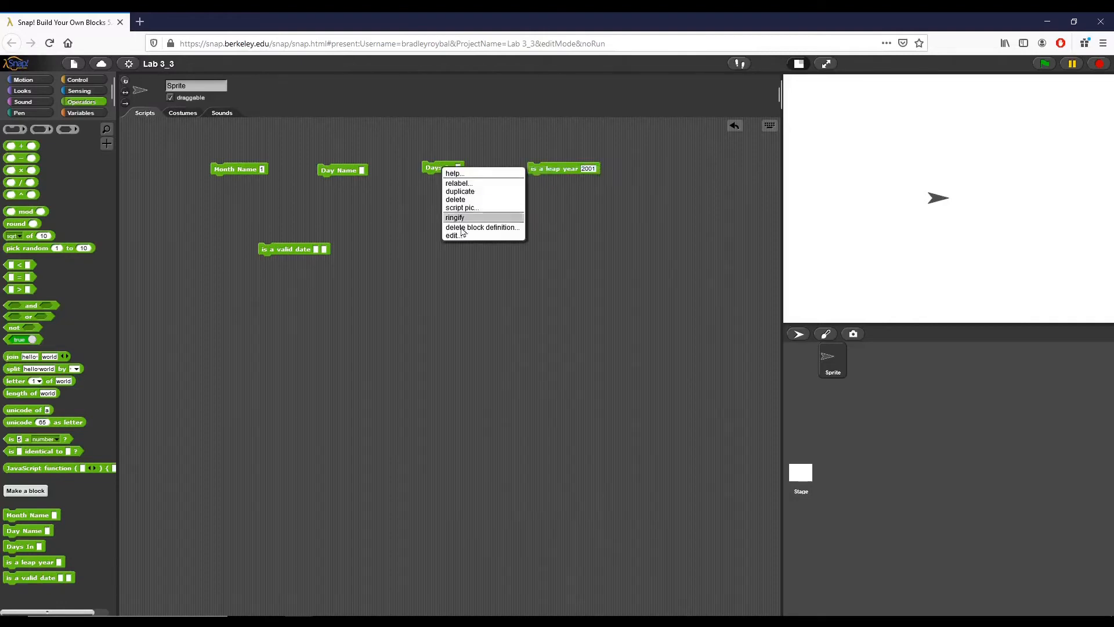
- Open the Days In definition showing each month's day count
{"action": "left_click", "coordinate": [451, 236]}
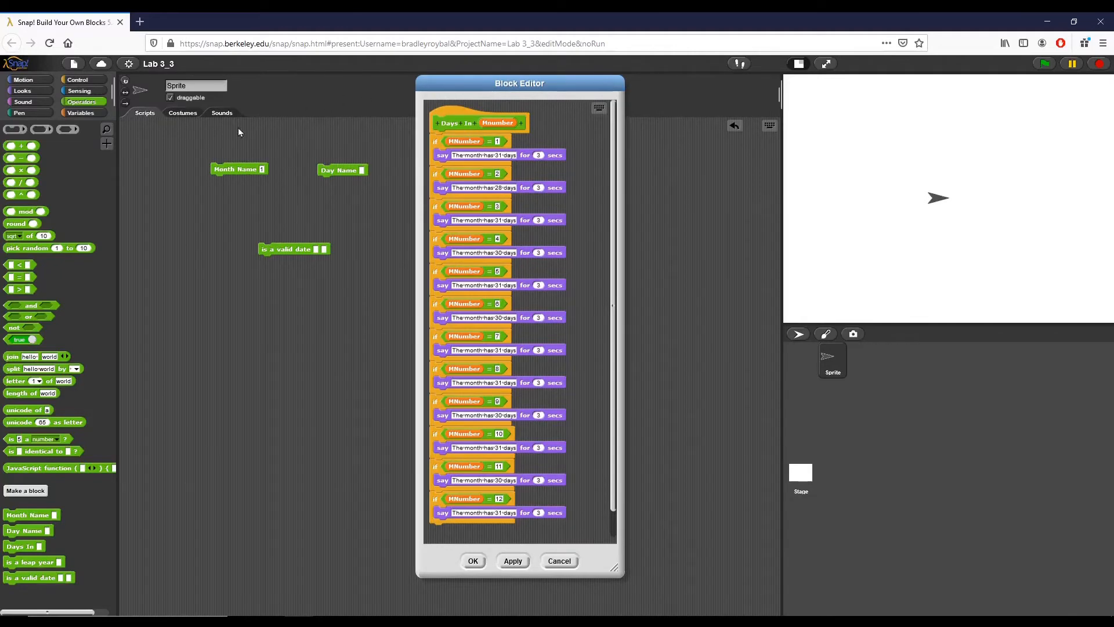
{"action": "mouse_move", "coordinate": [210, 144]}
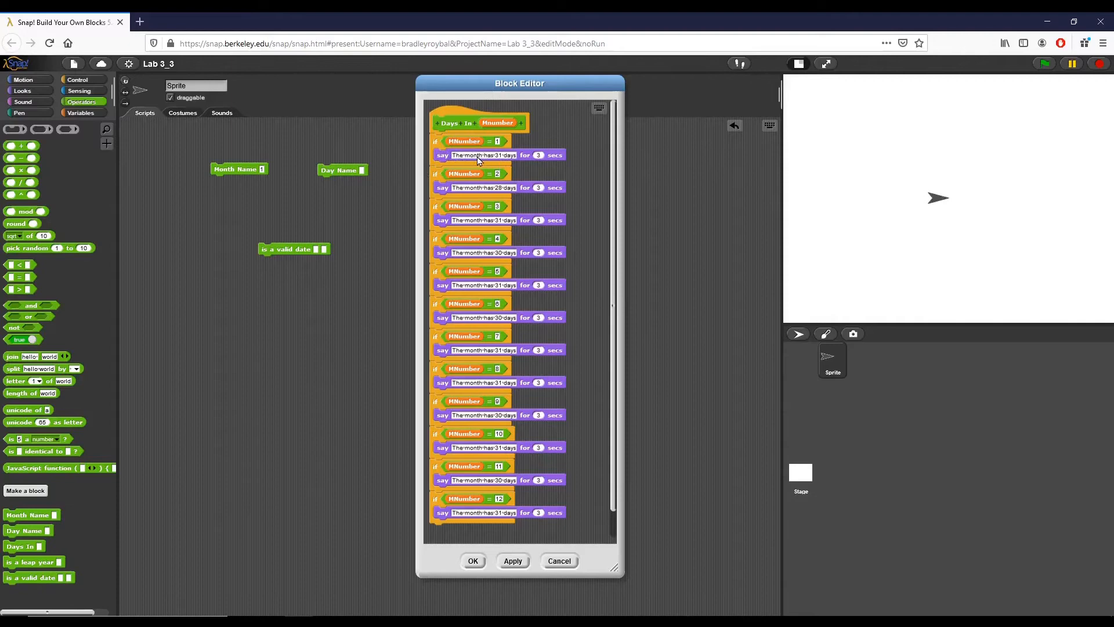
{"action": "mouse_move", "coordinate": [502, 87]}
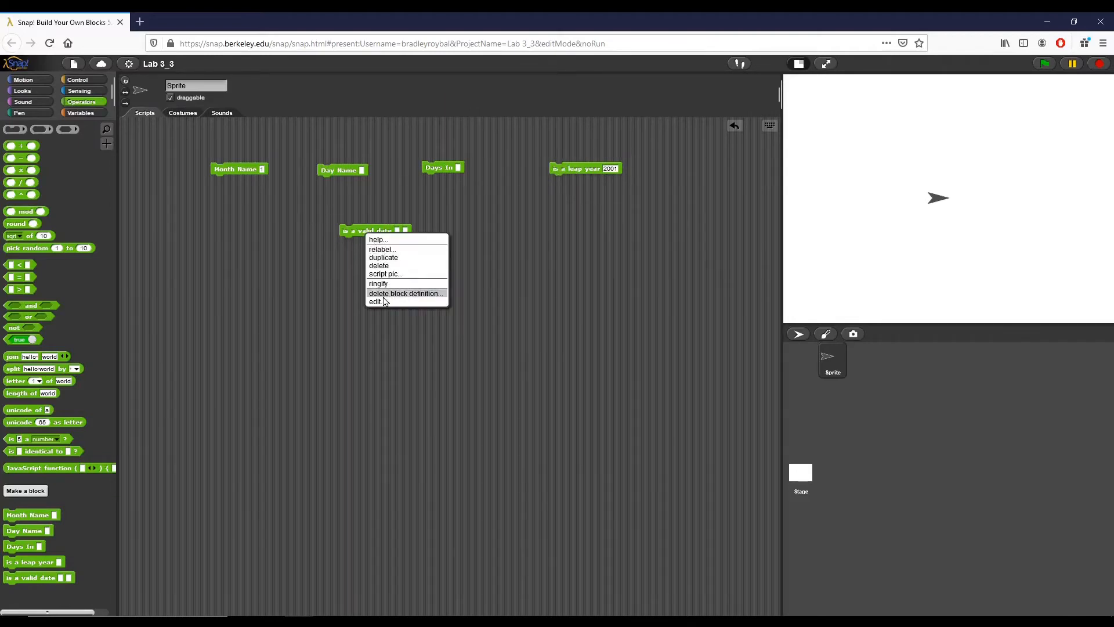
- Open the is a valid date definition and move its block editor window left
{"action": "left_click", "coordinate": [374, 302]}
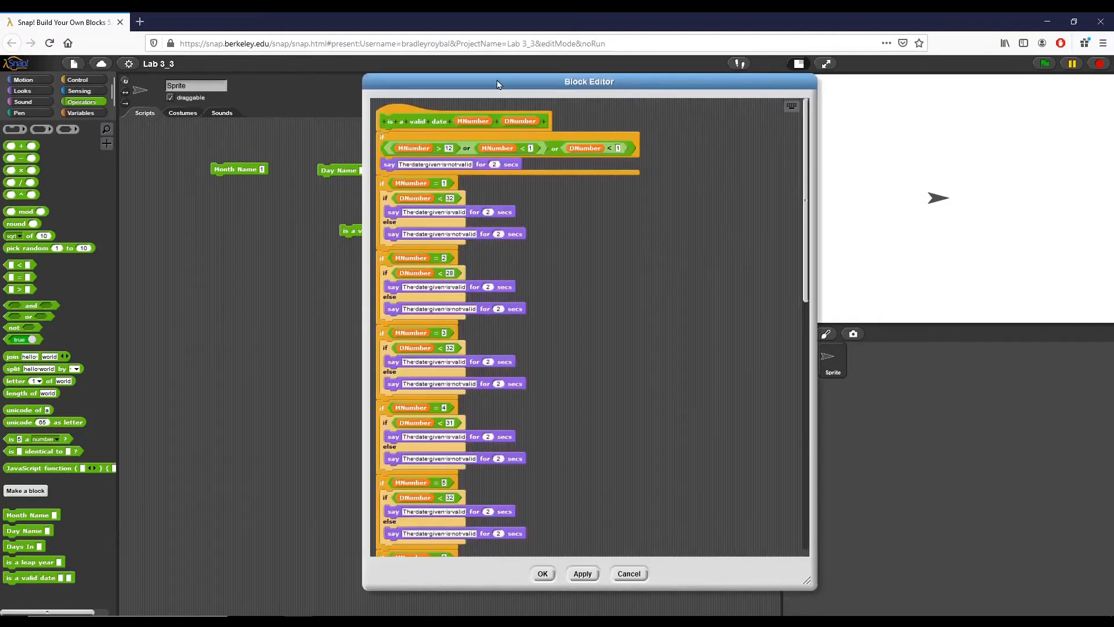
{"action": "left_click_drag", "start_coordinate": [590, 81], "coordinate": [424, 71]}
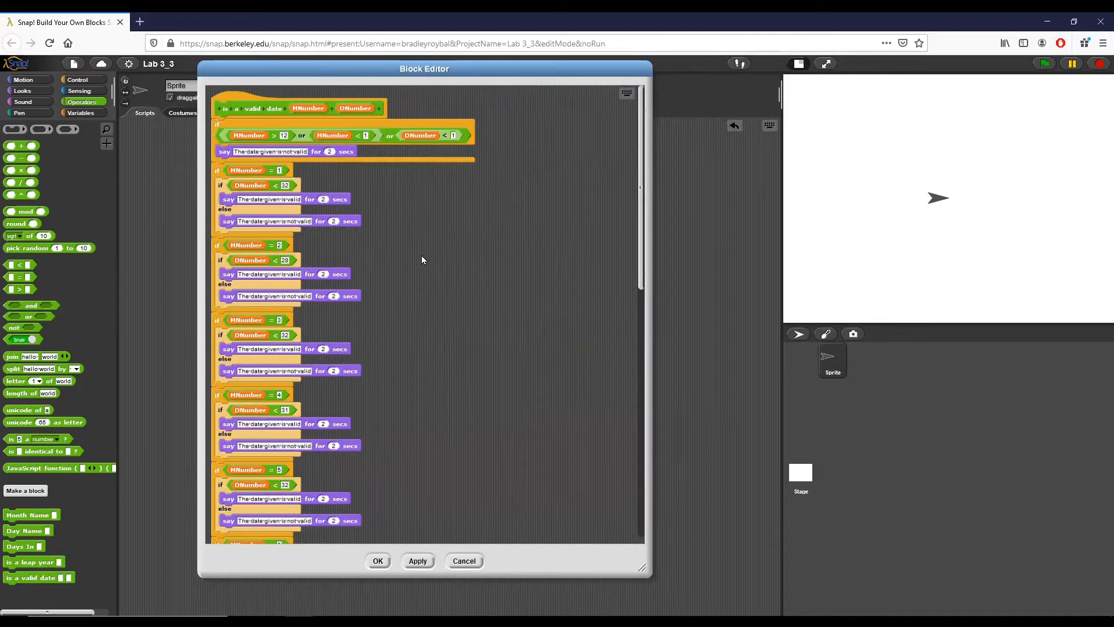
{"action": "mouse_move", "coordinate": [430, 267]}
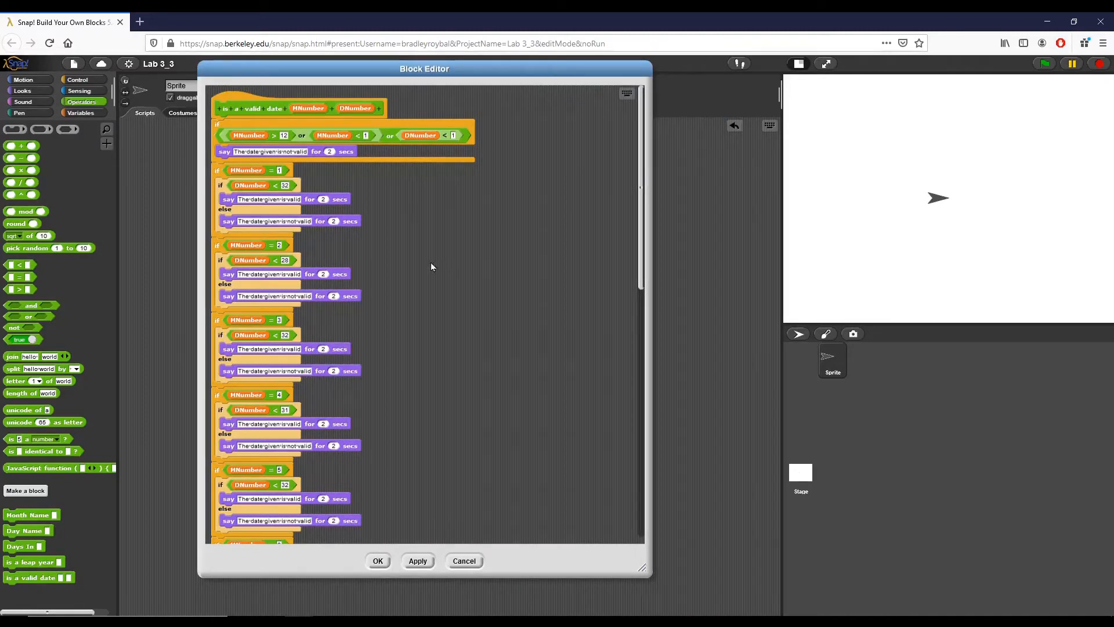
{"action": "mouse_move", "coordinate": [408, 199]}
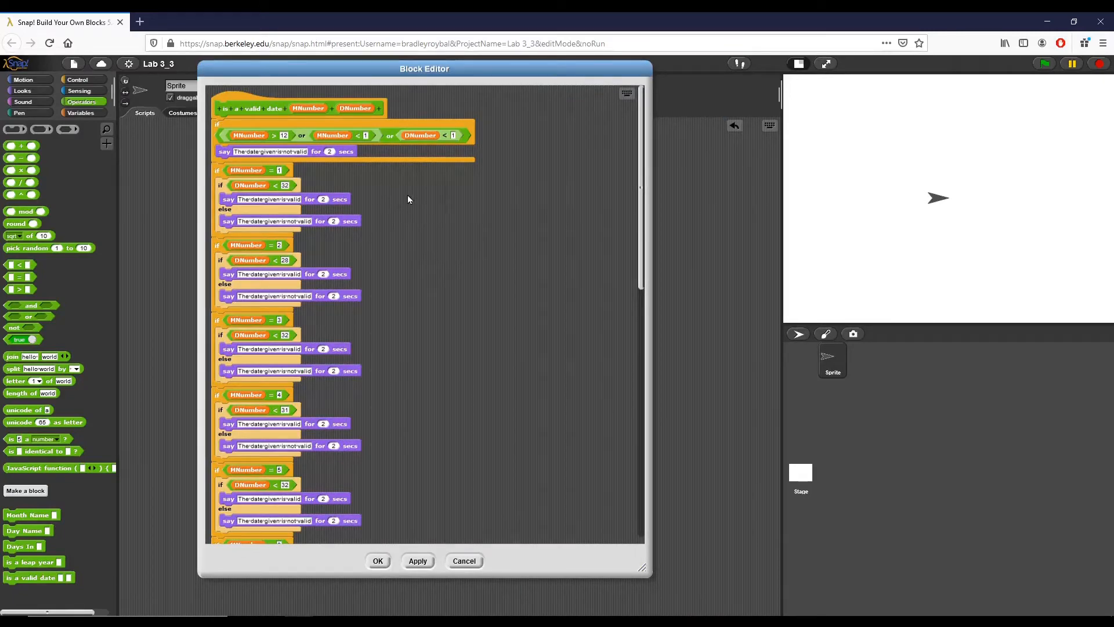
{"action": "mouse_move", "coordinate": [411, 200]}
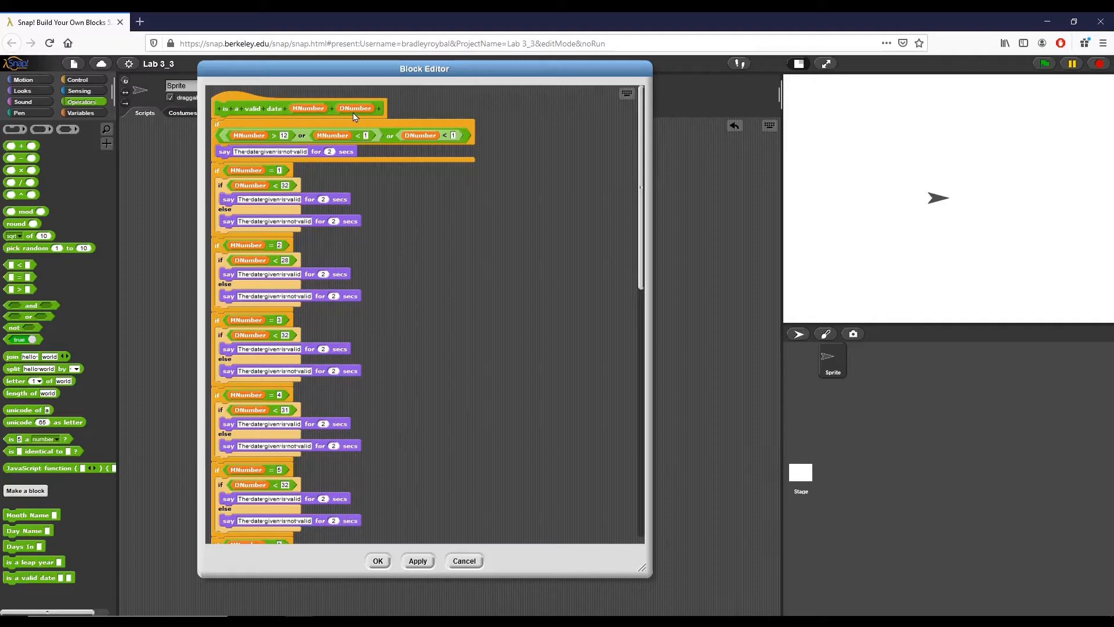
{"action": "mouse_move", "coordinate": [295, 133]}
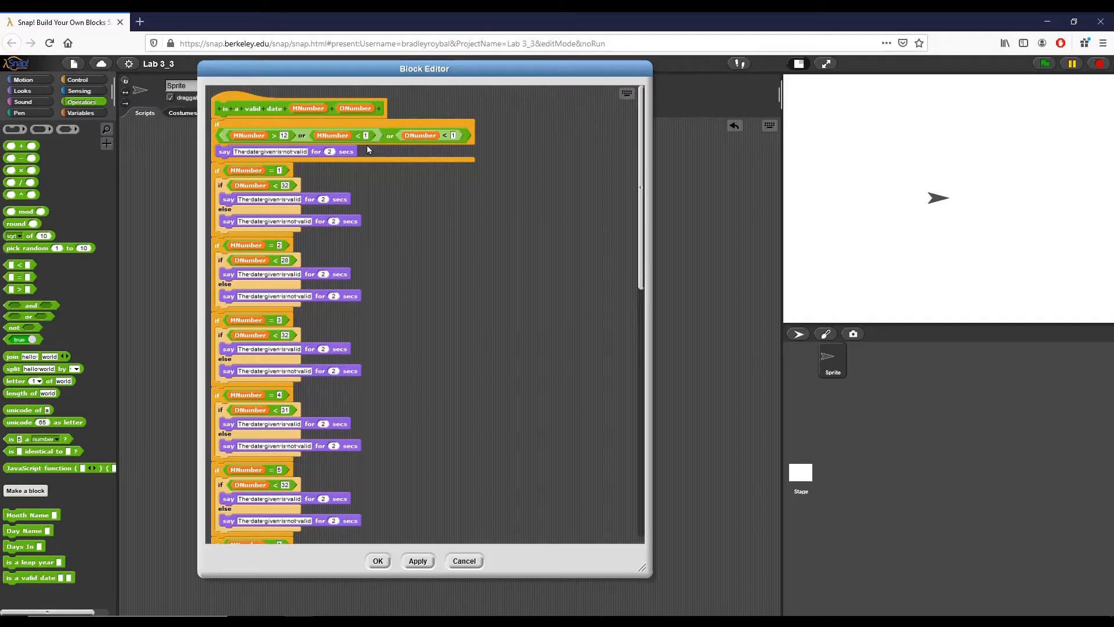
{"action": "mouse_move", "coordinate": [351, 168]}
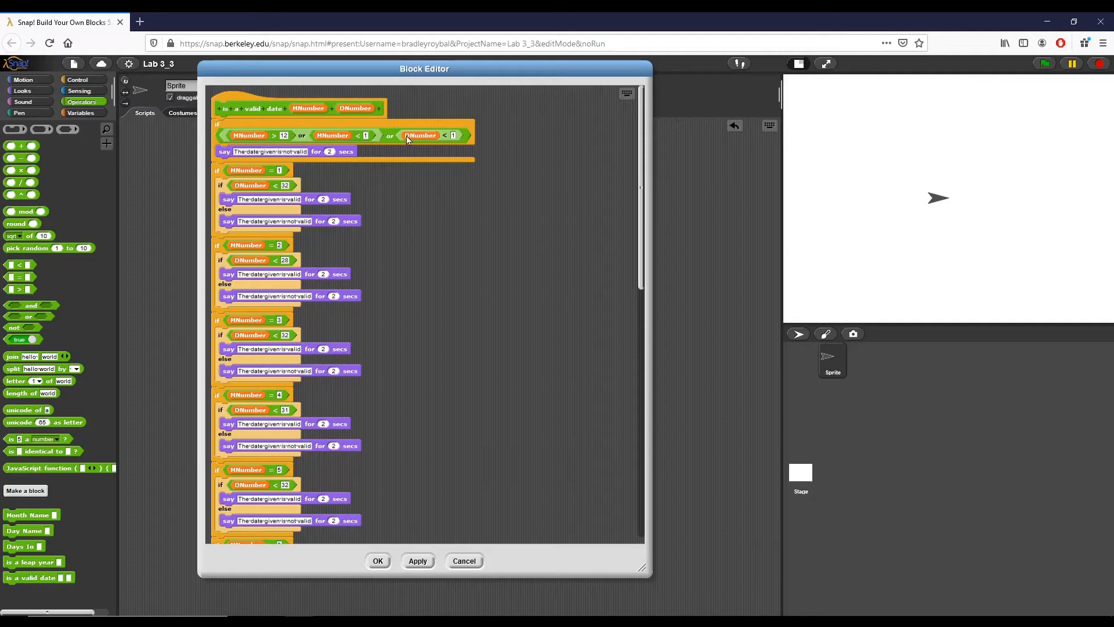
{"action": "mouse_move", "coordinate": [390, 71]}
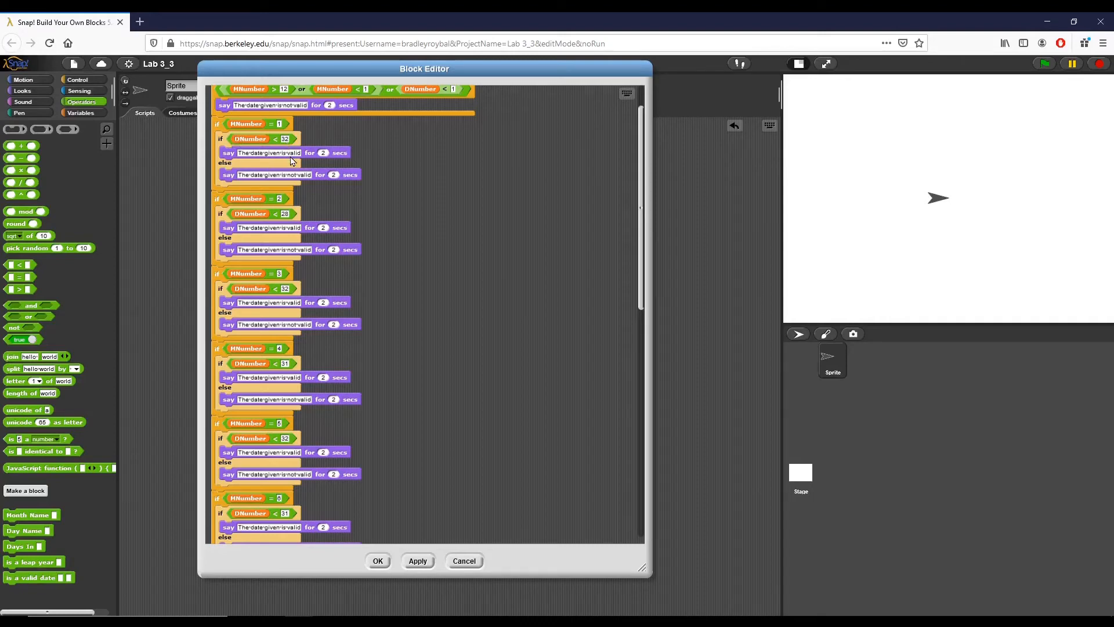
{"action": "mouse_move", "coordinate": [294, 186]}
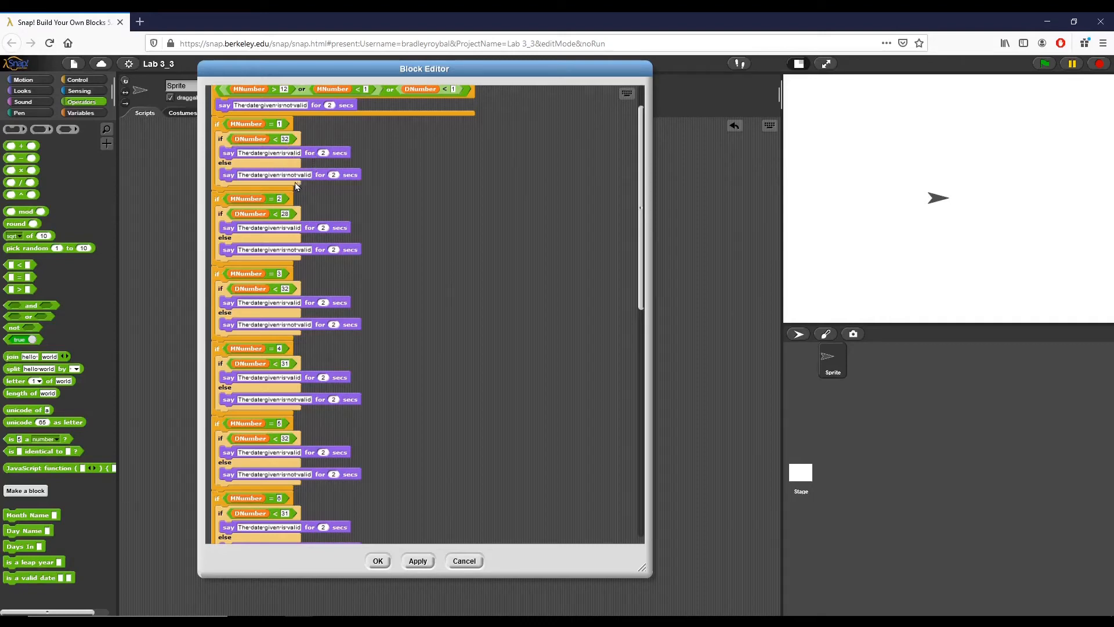
{"action": "mouse_move", "coordinate": [278, 183]}
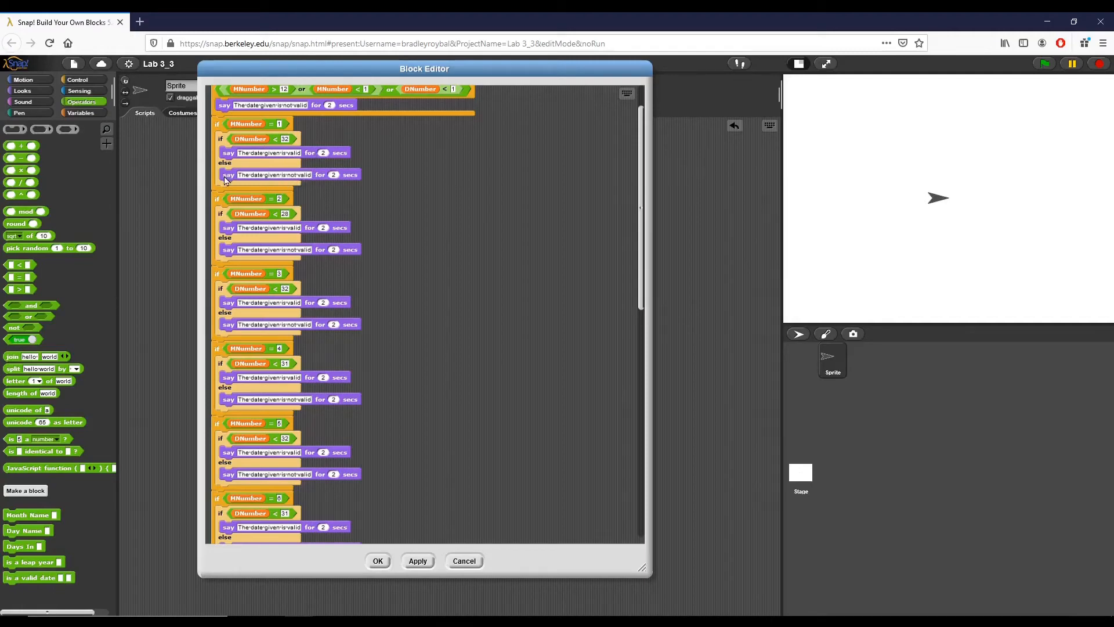
{"action": "mouse_move", "coordinate": [284, 183]}
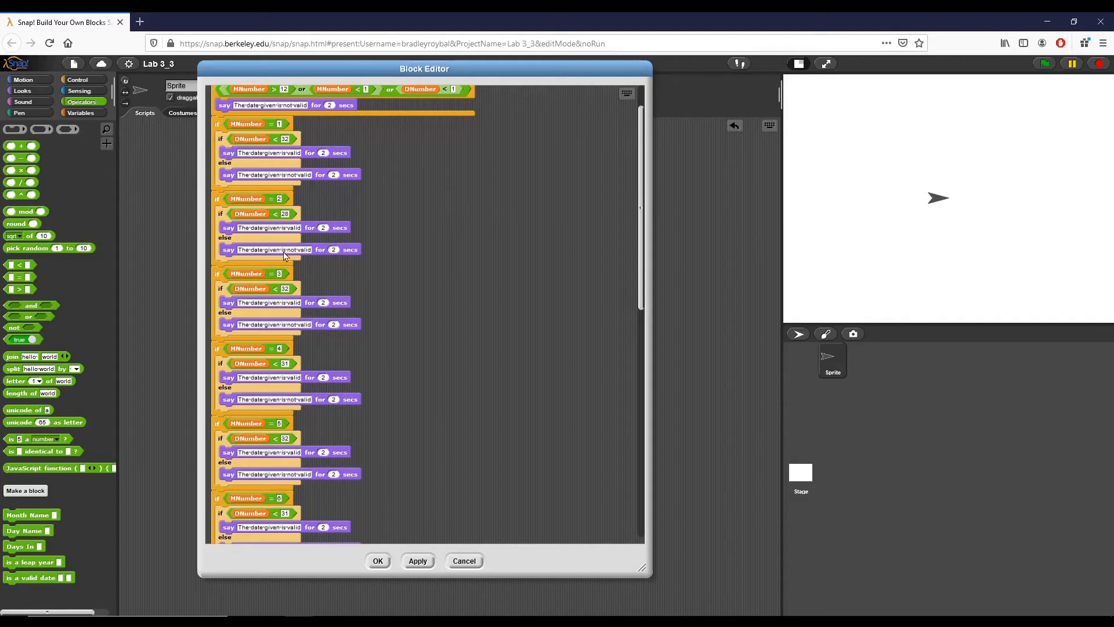
{"action": "scroll", "scroll_direction": "down", "scroll_amount": 3}
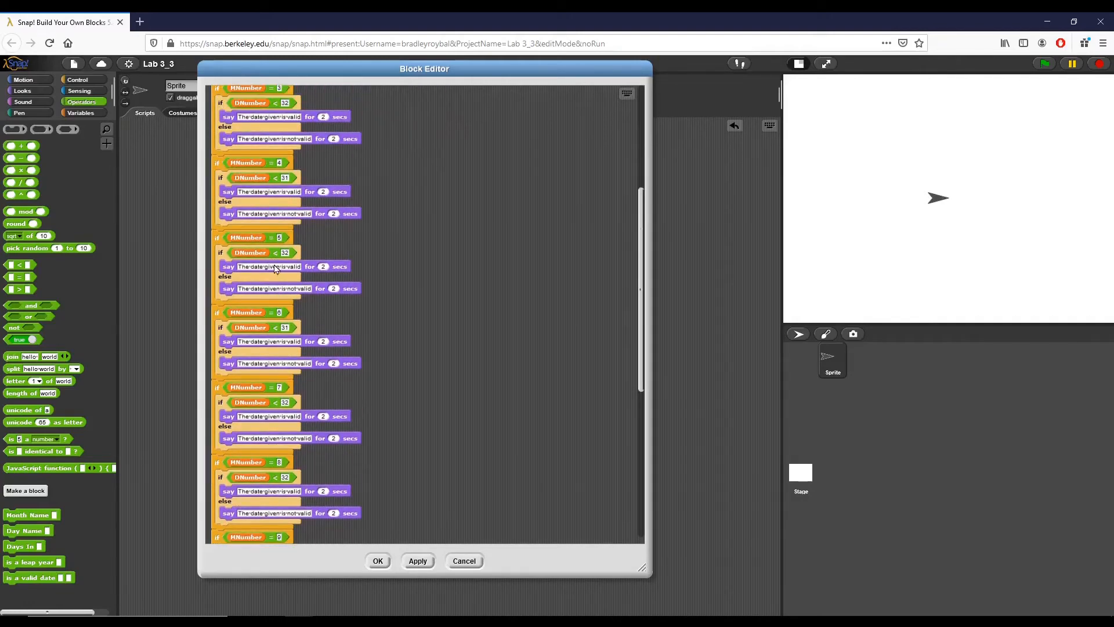
{"action": "scroll", "scroll_direction": "down", "scroll_amount": 3}
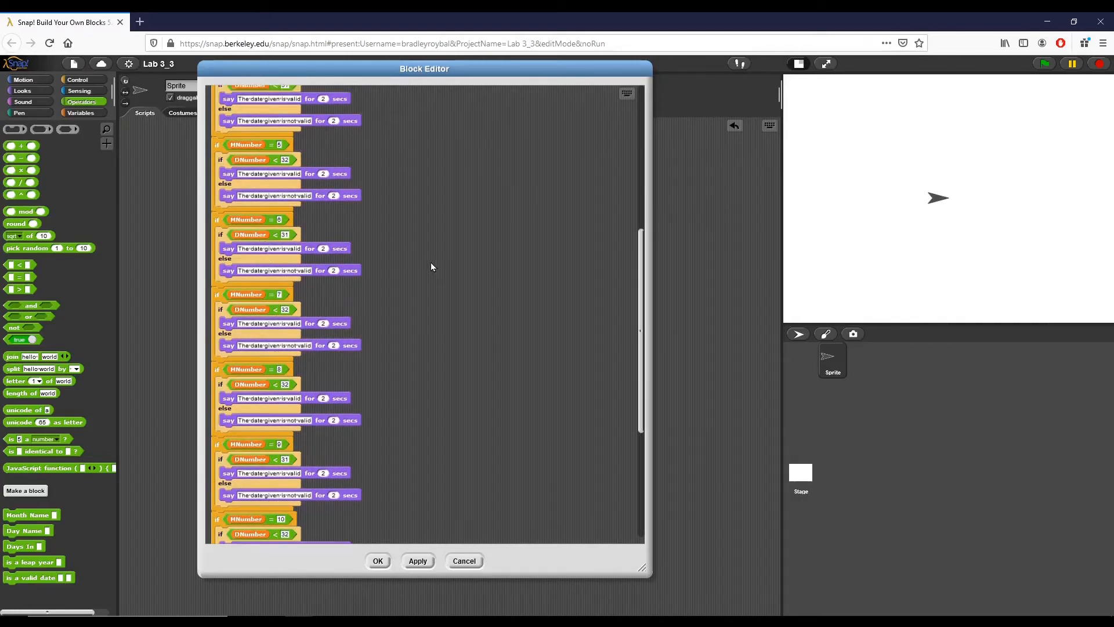
{"action": "scroll", "scroll_direction": "down", "scroll_amount": 3}
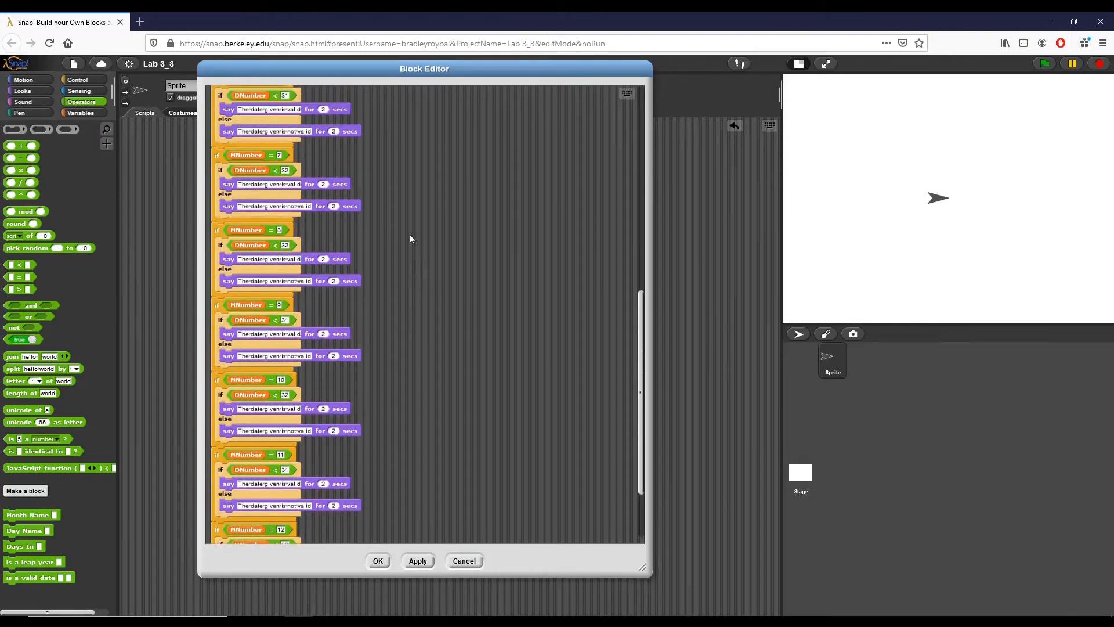
{"action": "scroll", "scroll_direction": "down", "scroll_amount": 3}
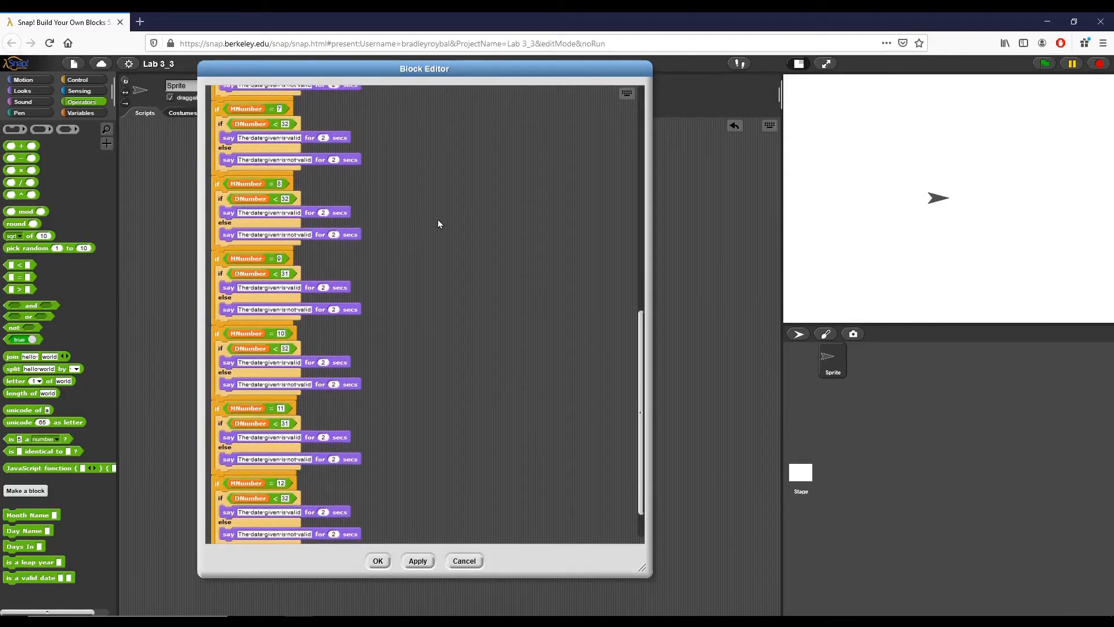
{"action": "mouse_move", "coordinate": [511, 285]}
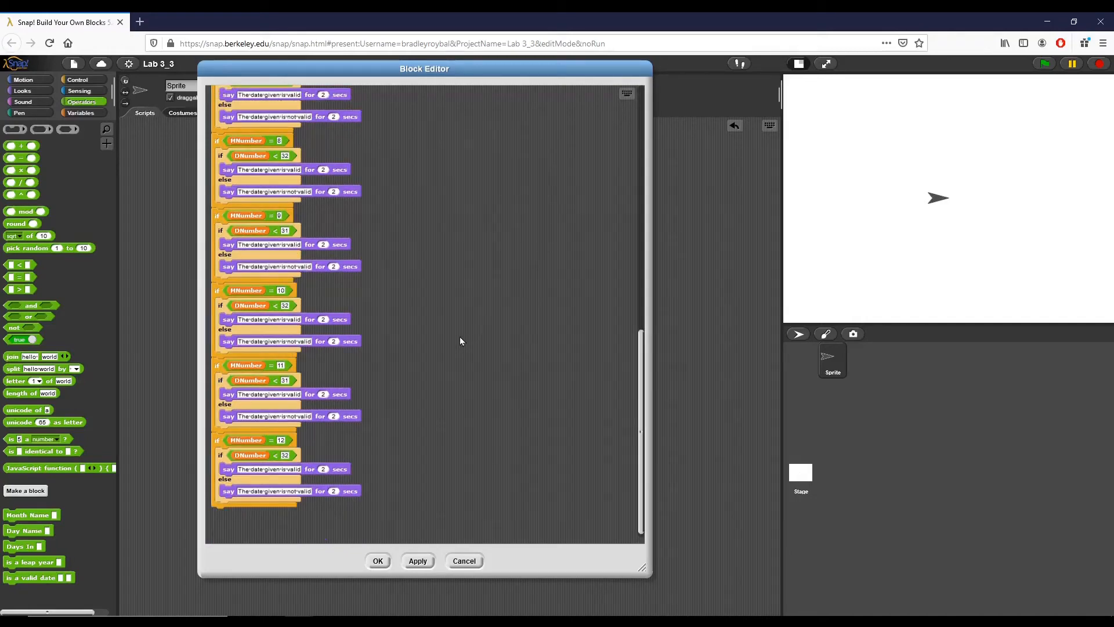
{"action": "mouse_move", "coordinate": [420, 384]}
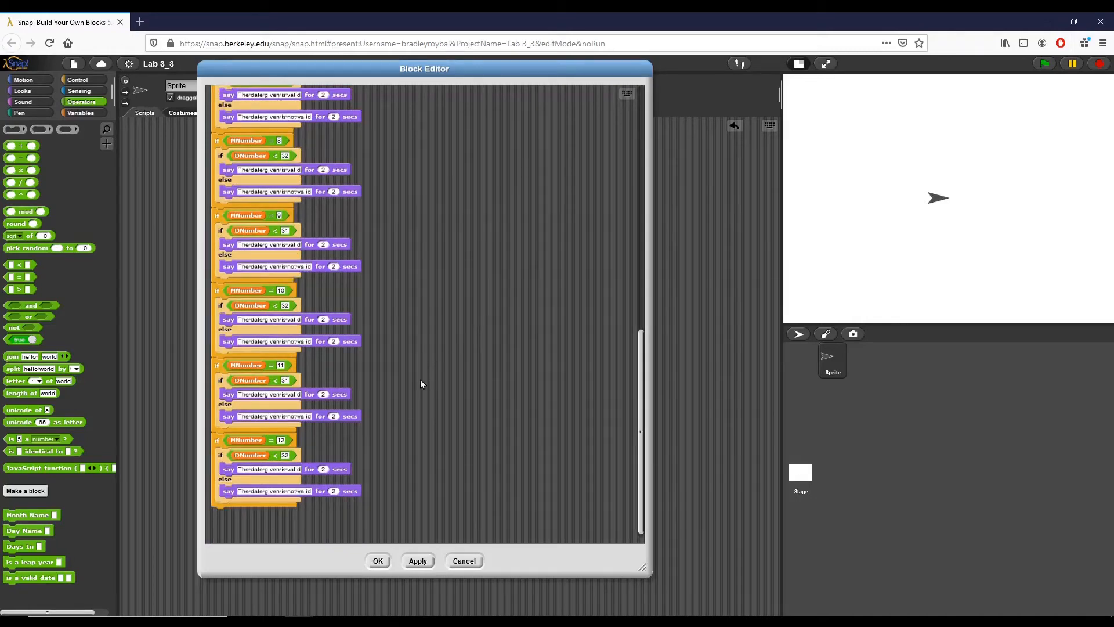
{"action": "mouse_move", "coordinate": [441, 365]}
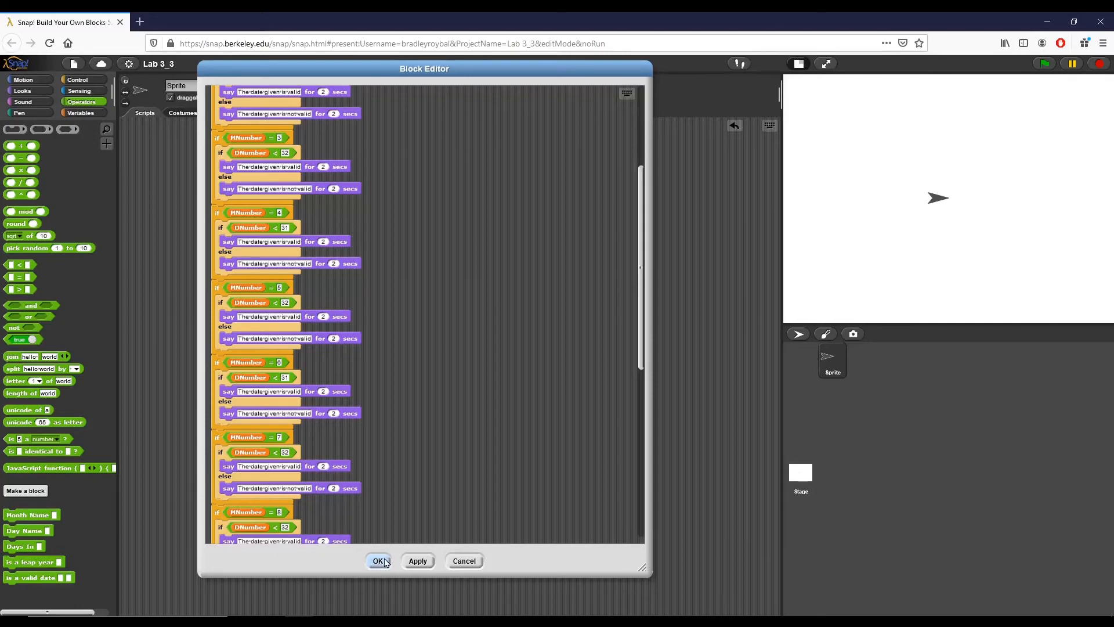
{"action": "left_click", "coordinate": [379, 560]}
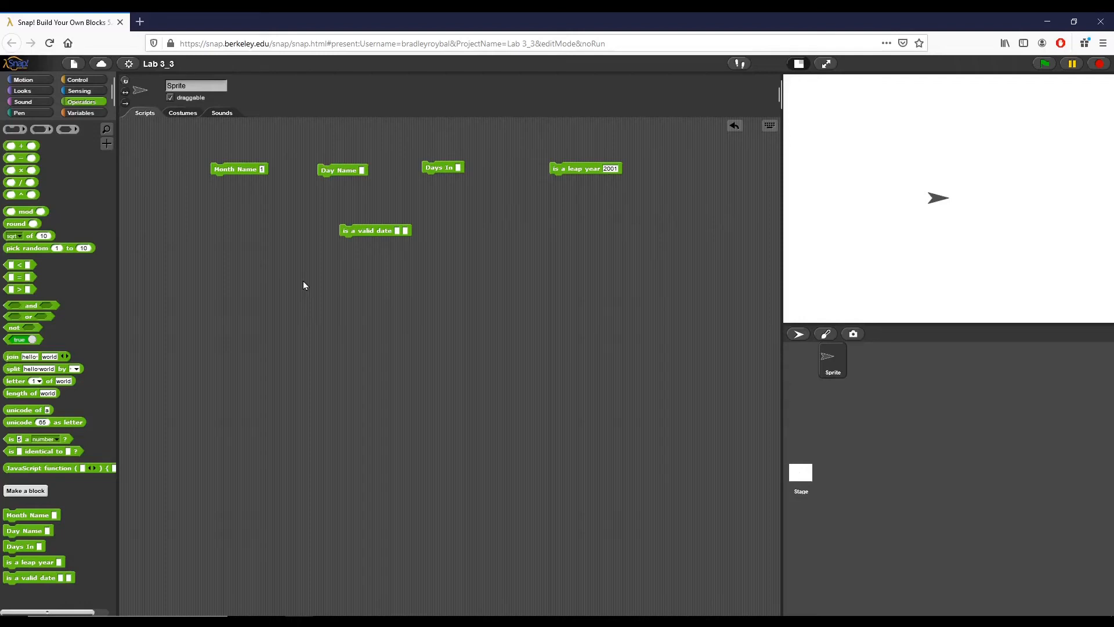
{"action": "left_click_drag", "start_coordinate": [585, 168], "coordinate": [553, 174]}
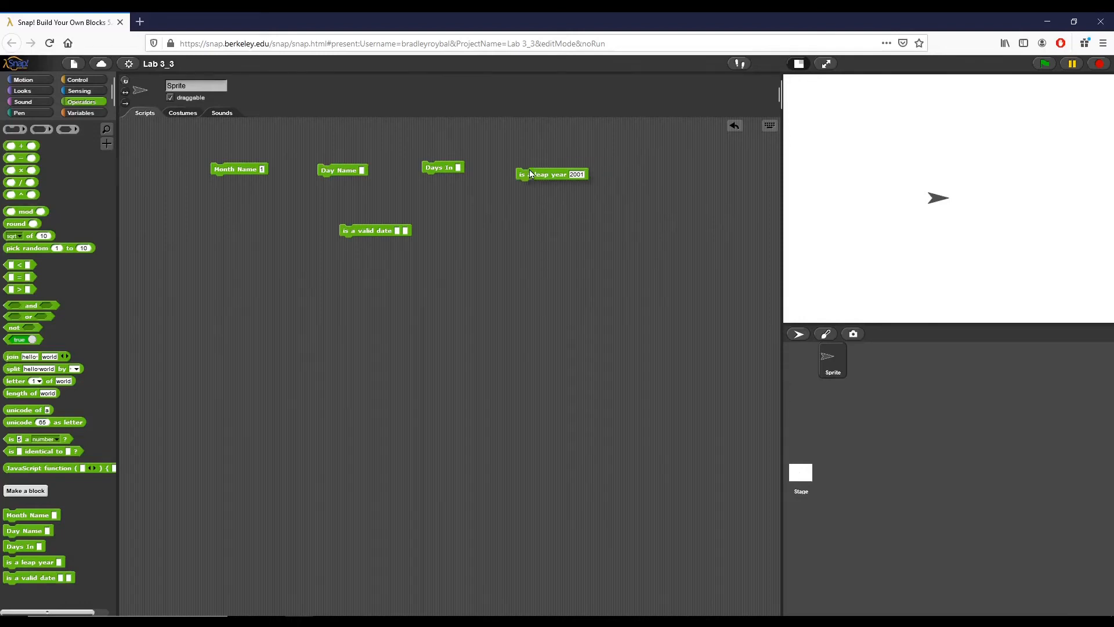
- Open the is a leap year definition and reposition and enlarge its block editor
{"action": "right_click", "coordinate": [553, 174]}
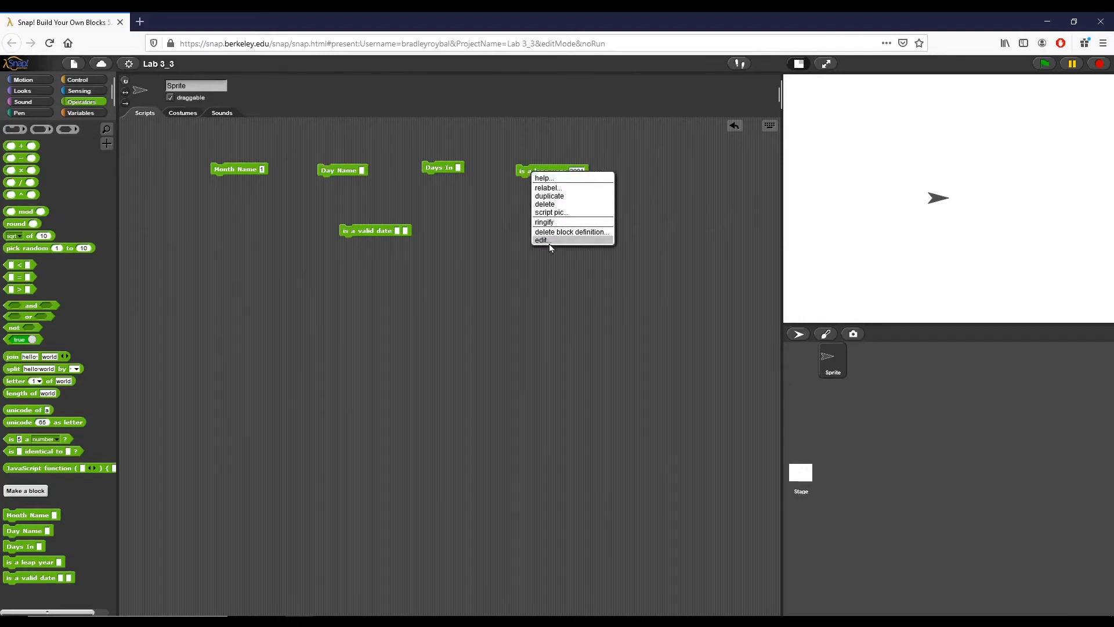
{"action": "left_click", "coordinate": [540, 239]}
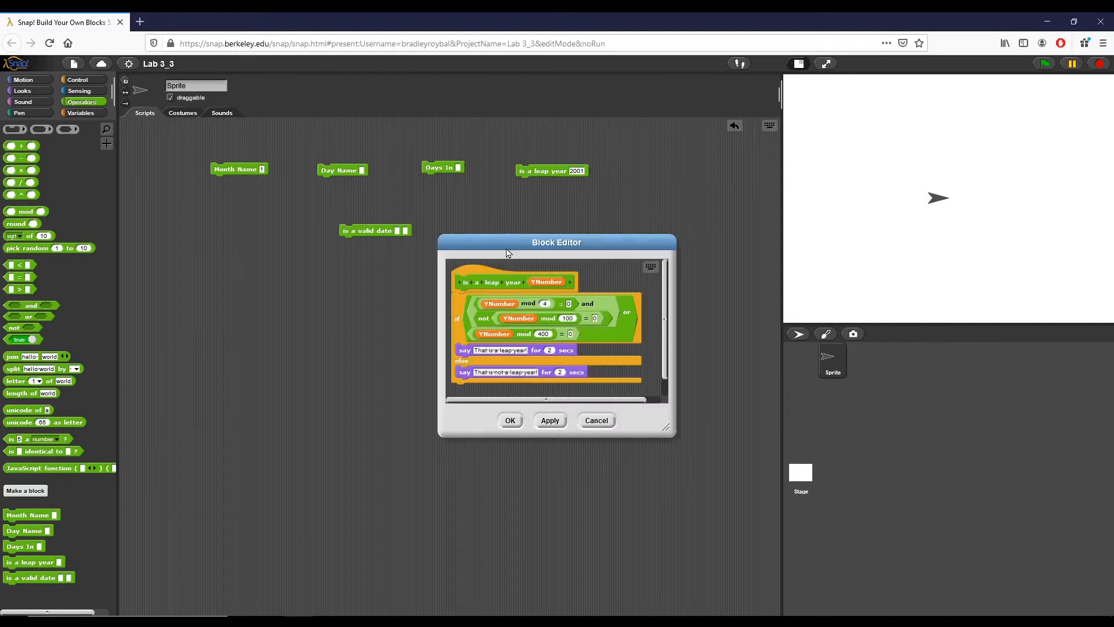
{"action": "left_click_drag", "start_coordinate": [556, 243], "coordinate": [337, 93]}
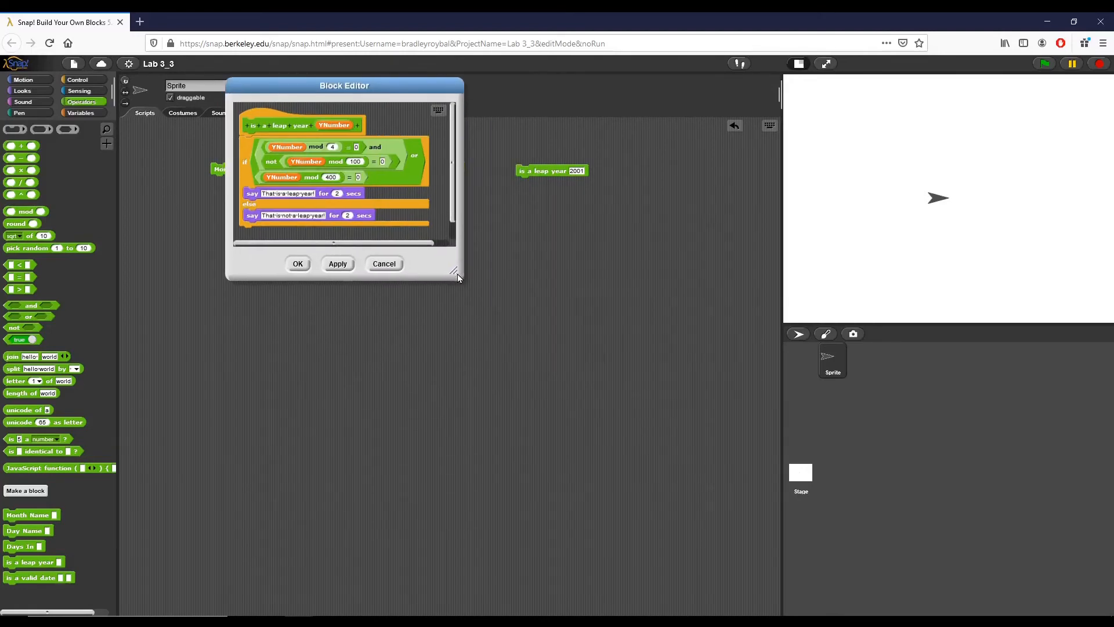
{"action": "left_click_drag", "start_coordinate": [455, 274], "coordinate": [566, 426]}
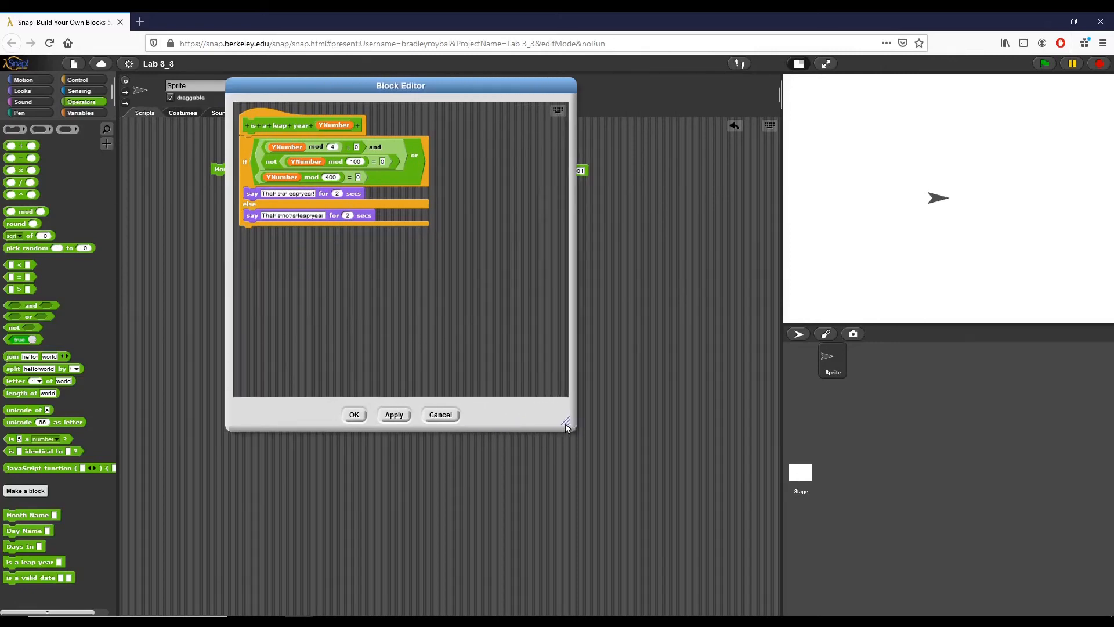
{"action": "left_click_drag", "start_coordinate": [566, 425], "coordinate": [632, 438]}
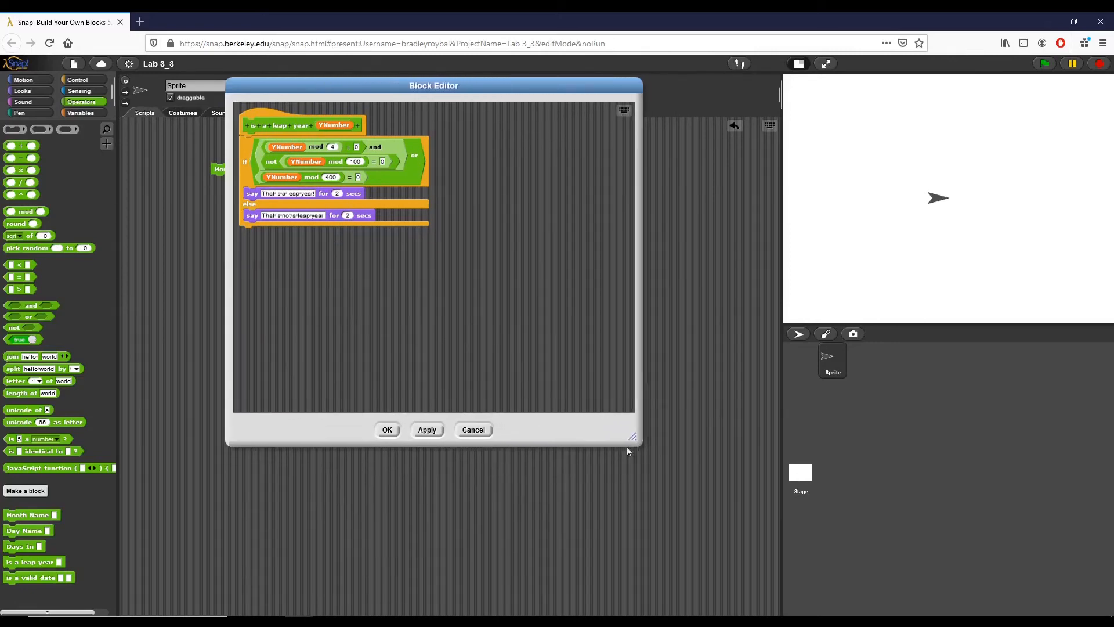
{"action": "left_click_drag", "start_coordinate": [632, 437], "coordinate": [620, 455]}
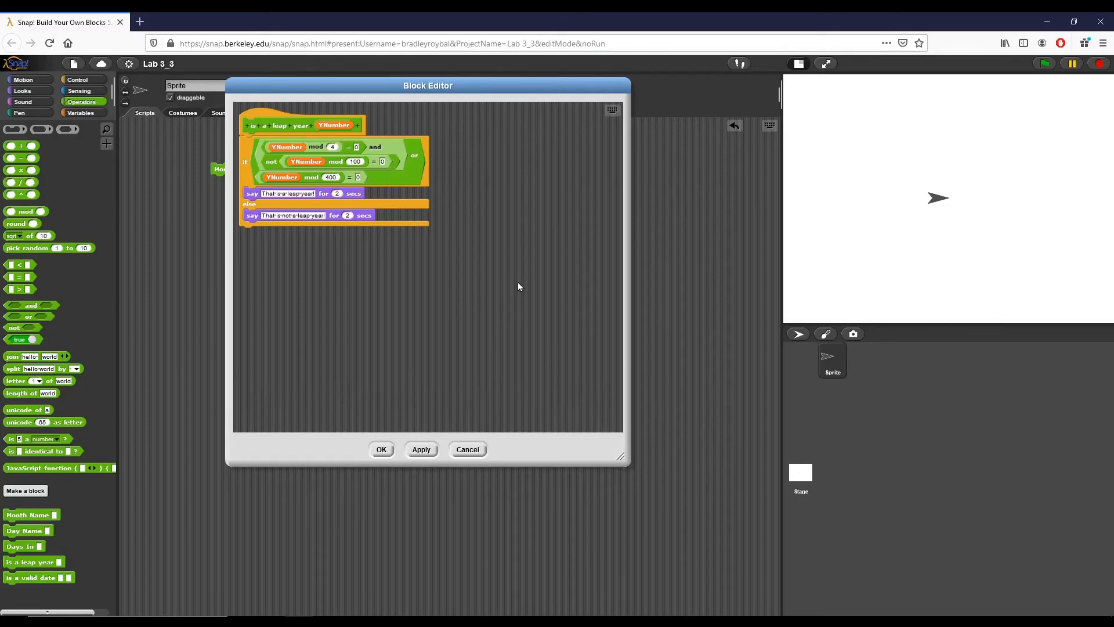
{"action": "mouse_move", "coordinate": [256, 121]}
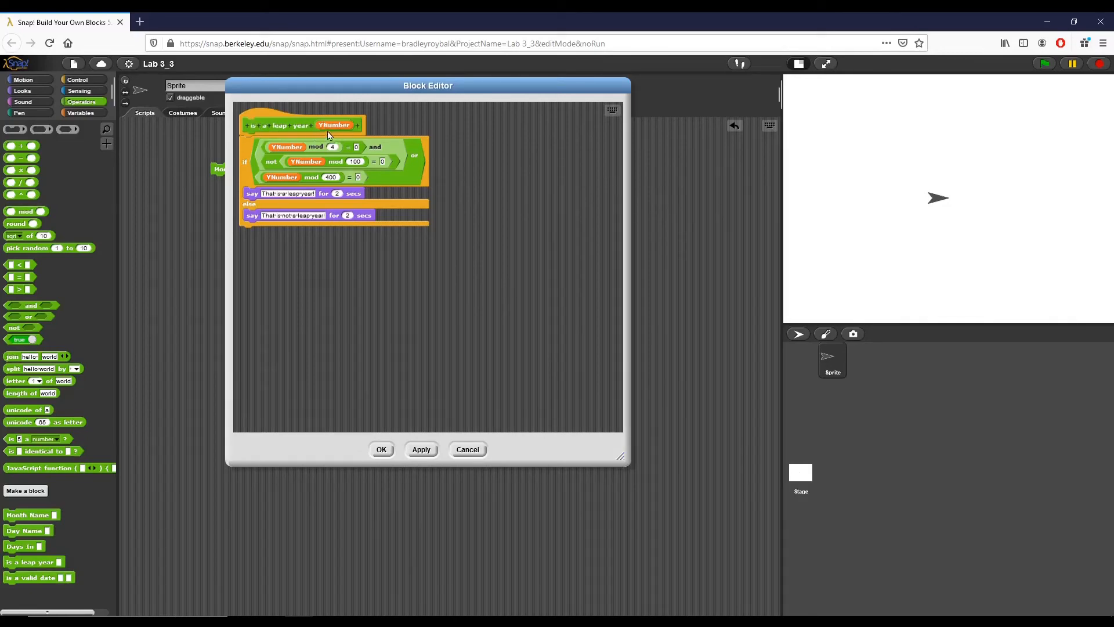
{"action": "mouse_move", "coordinate": [294, 111]}
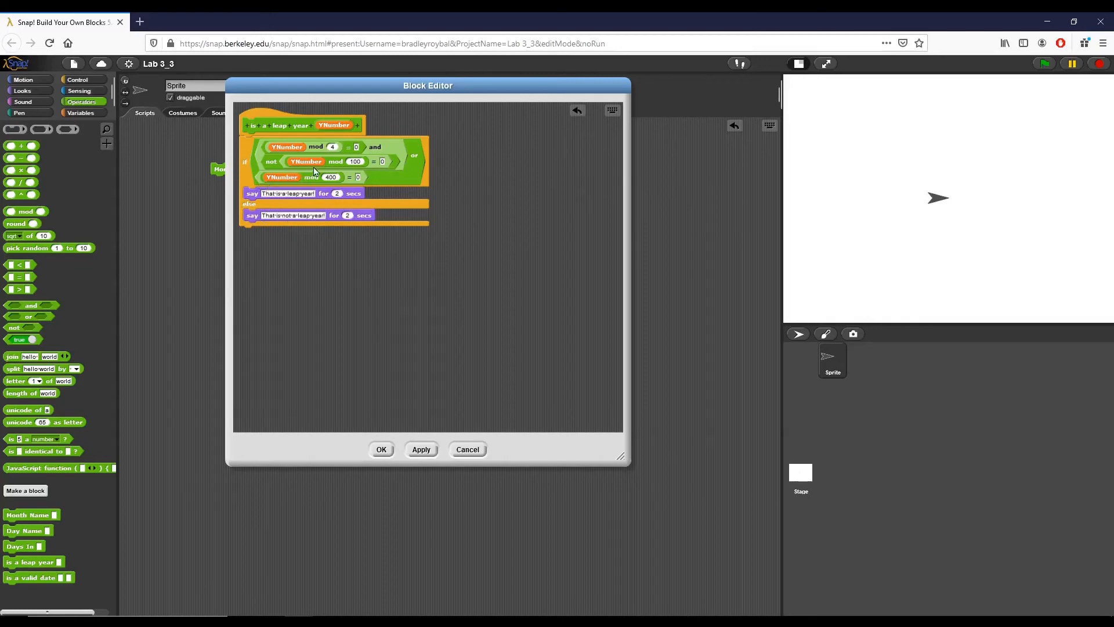
{"action": "mouse_move", "coordinate": [278, 158]}
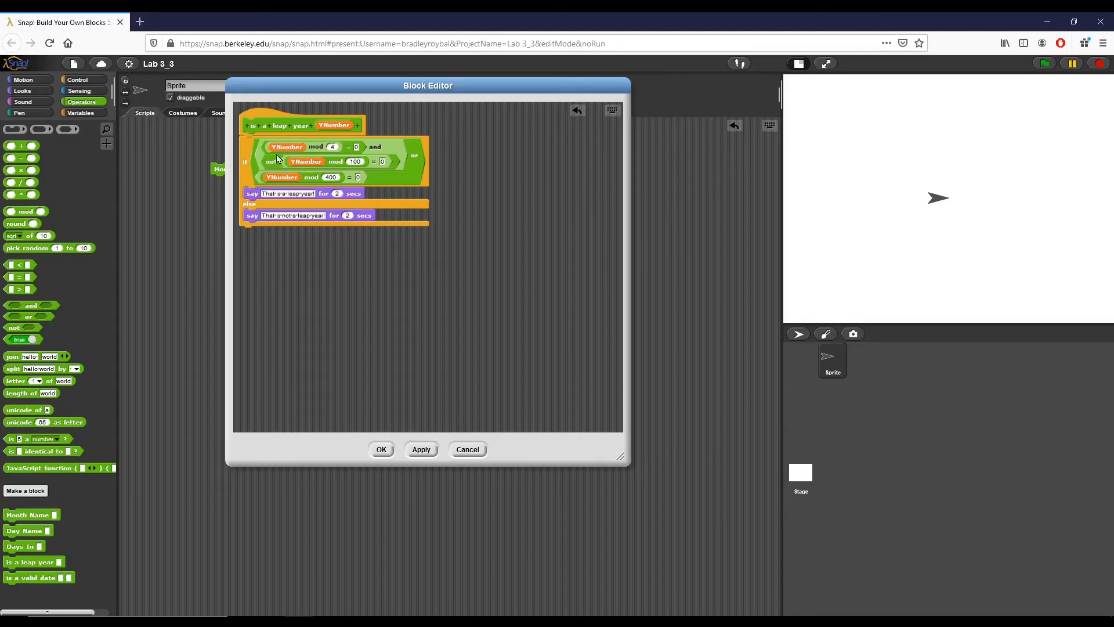
{"action": "mouse_move", "coordinate": [321, 151]}
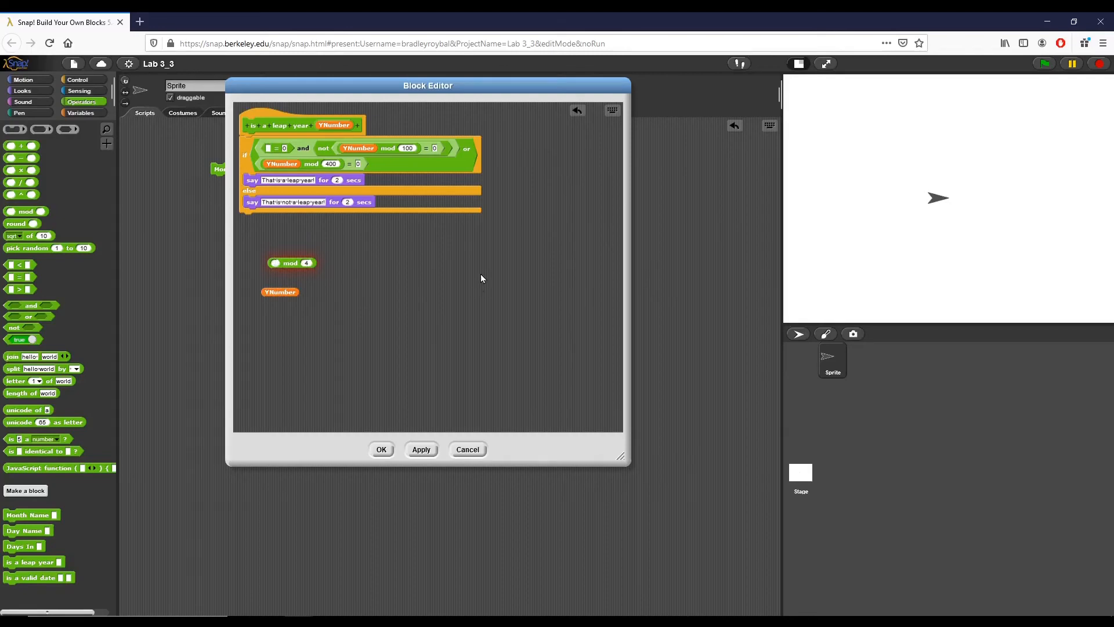
- Test the pulled-out mod 4 expression with 2000 and then 2001, evaluating the result
{"action": "type", "text": "2000"}
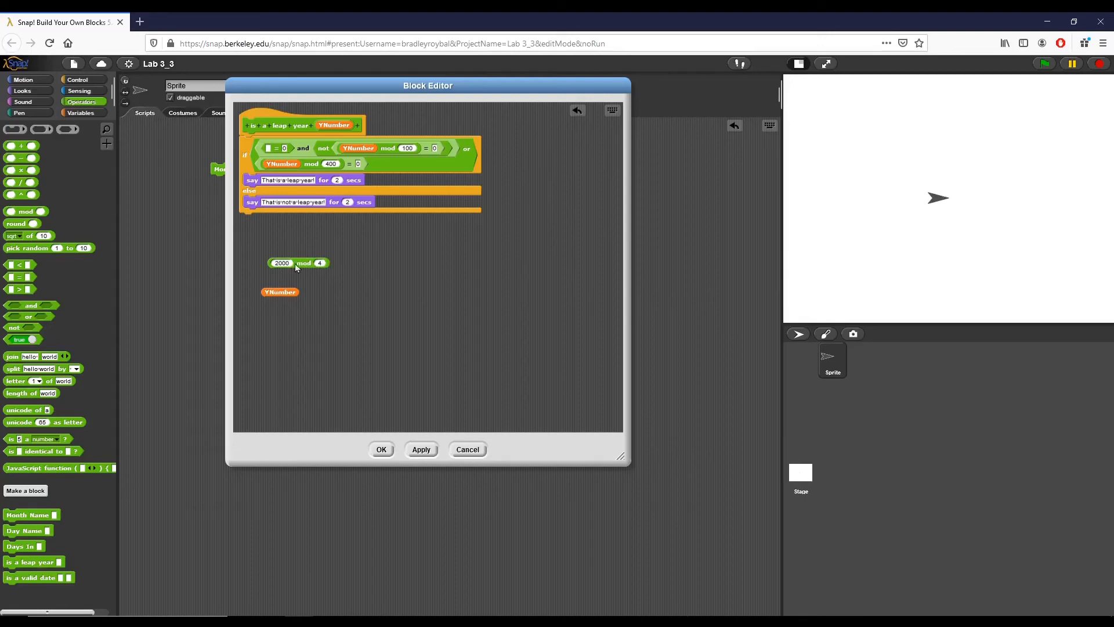
{"action": "left_click", "coordinate": [281, 262]}
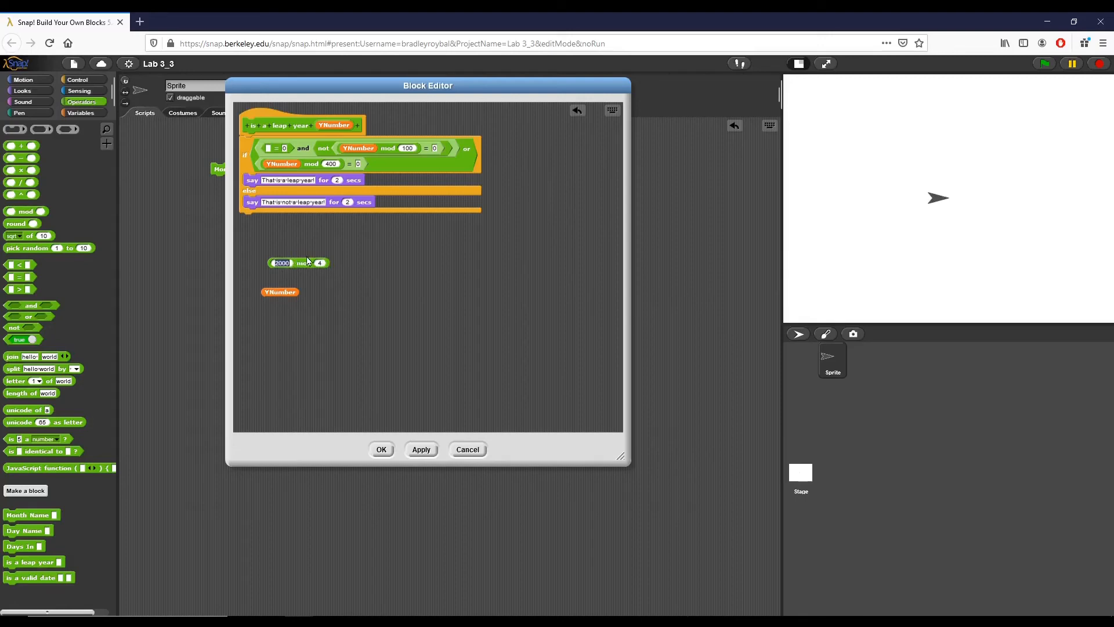
{"action": "type", "text": "2001"}
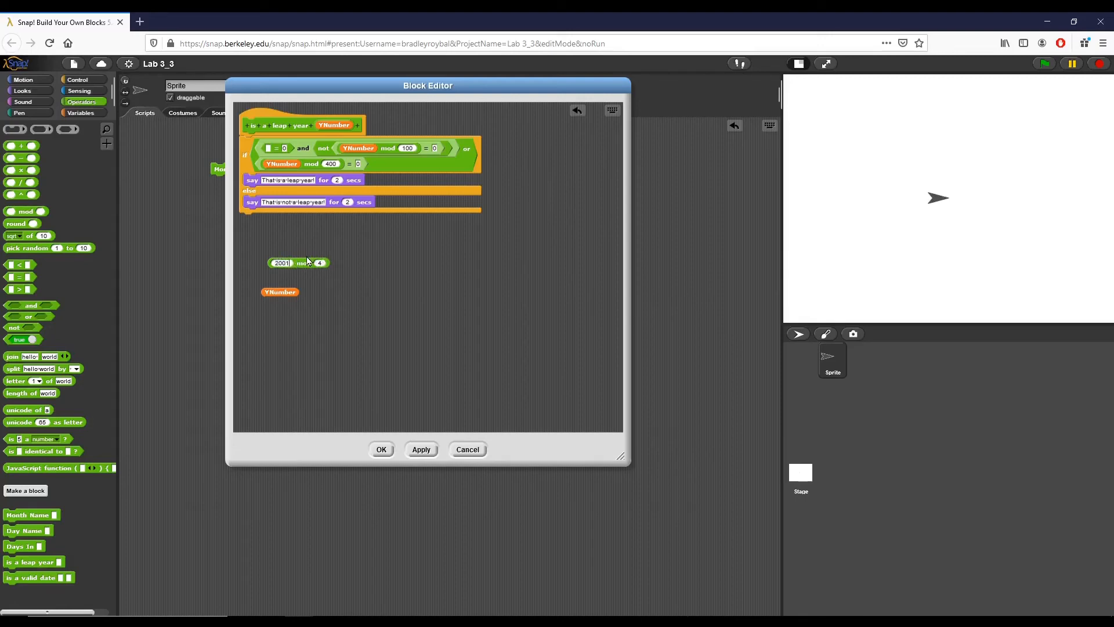
{"action": "left_click", "coordinate": [297, 264]}
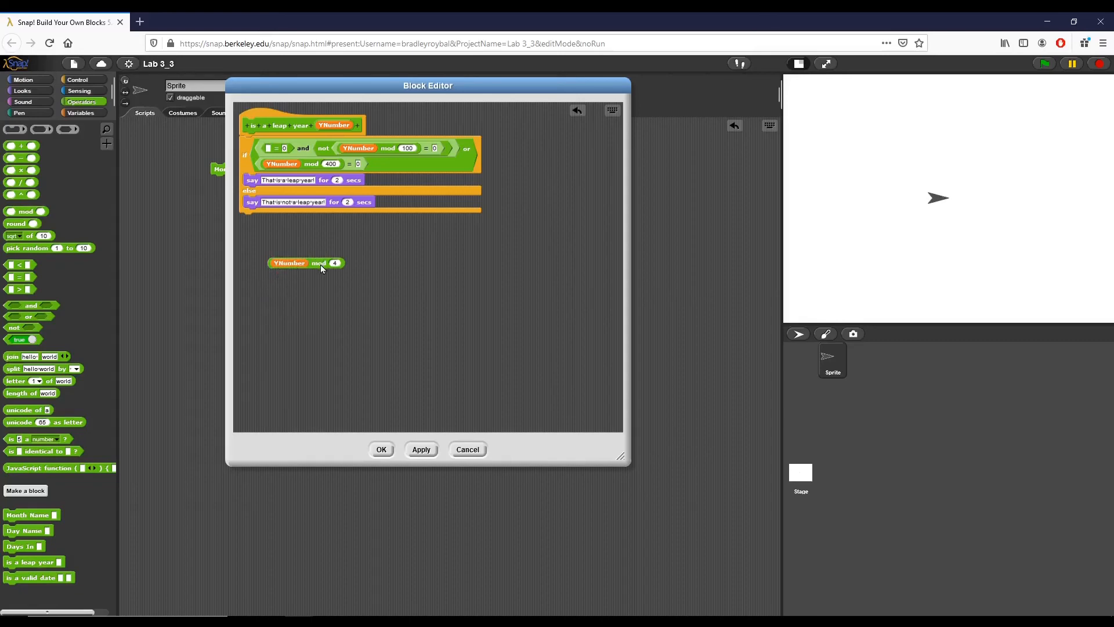
{"action": "mouse_move", "coordinate": [303, 283]}
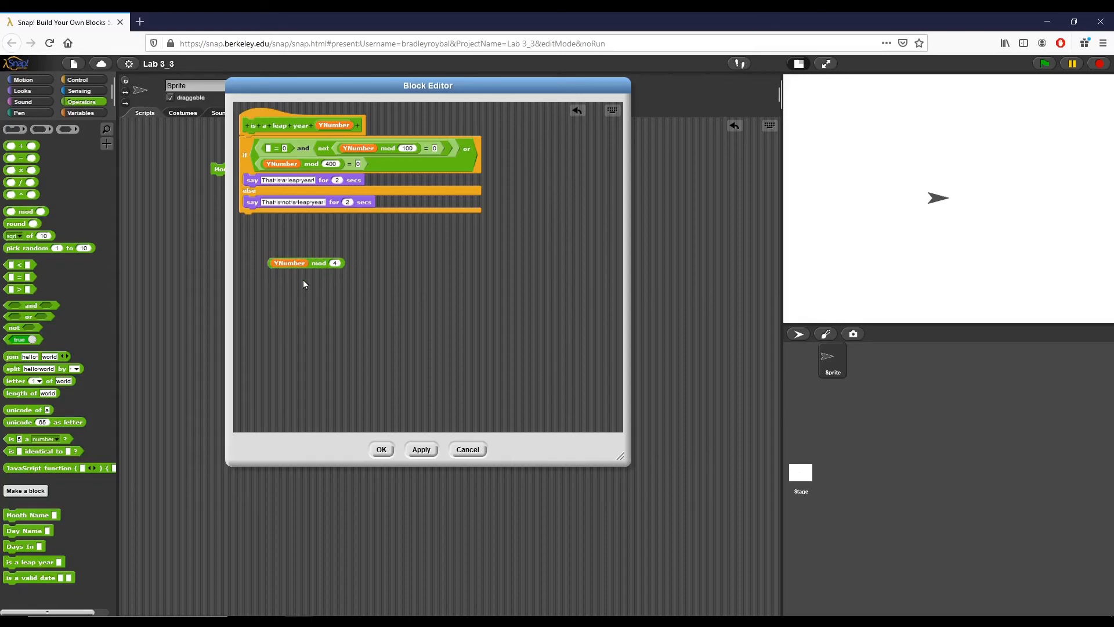
{"action": "mouse_move", "coordinate": [323, 276]}
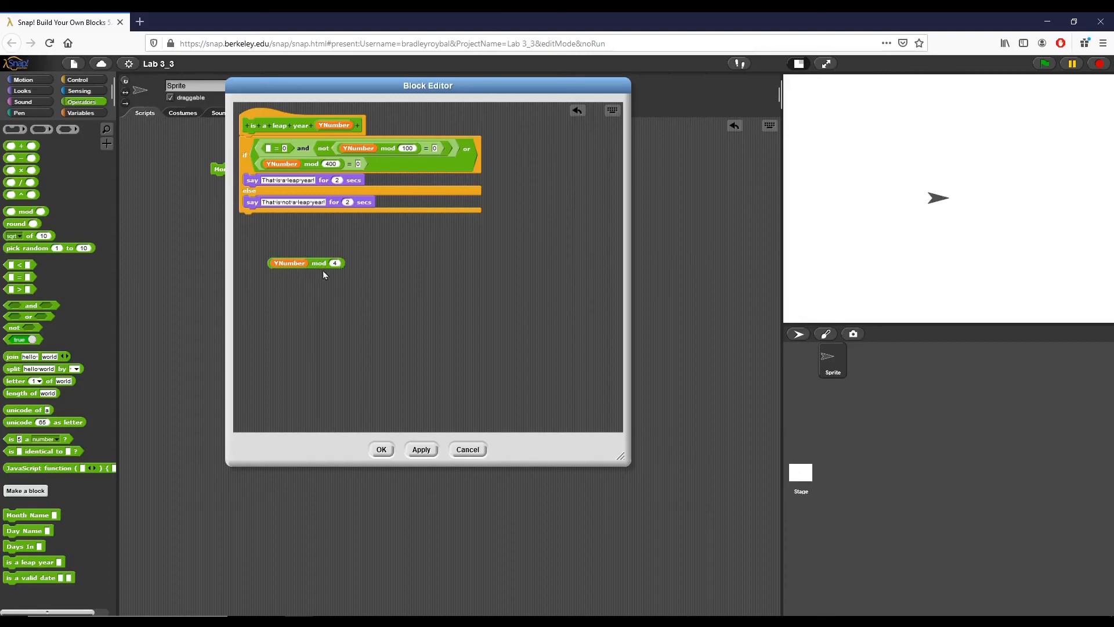
{"action": "mouse_move", "coordinate": [326, 257]}
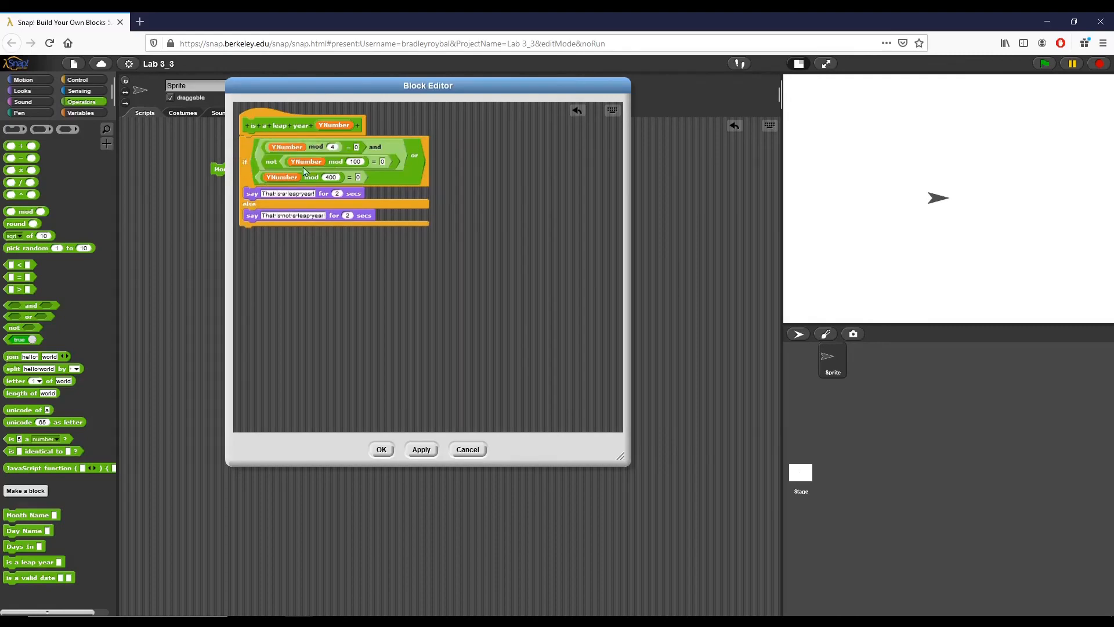
{"action": "mouse_move", "coordinate": [328, 157]}
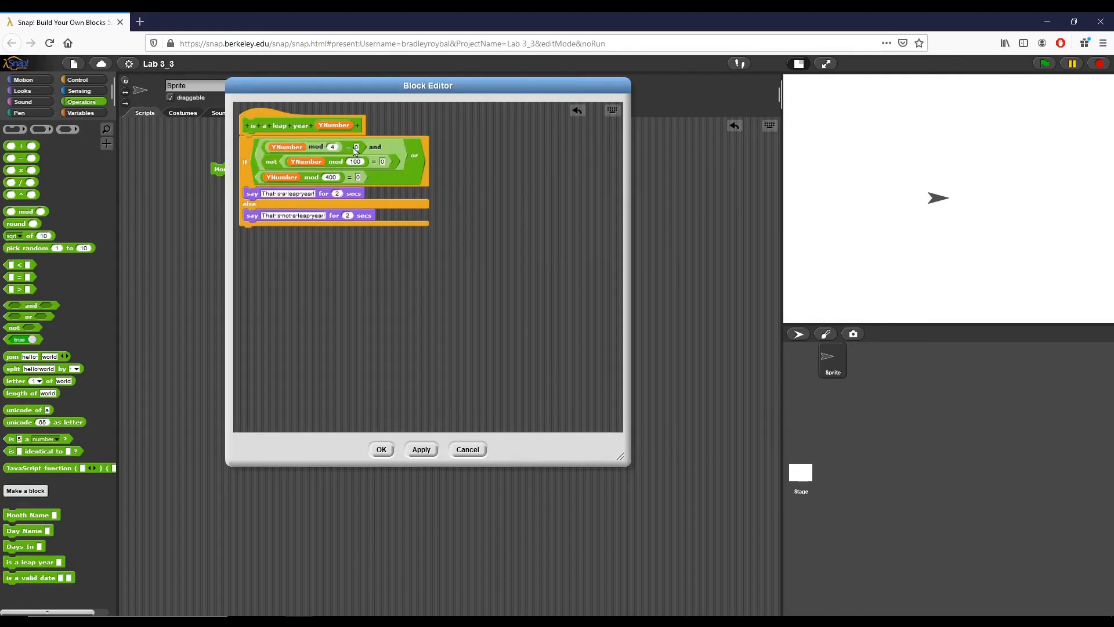
{"action": "mouse_move", "coordinate": [382, 151]}
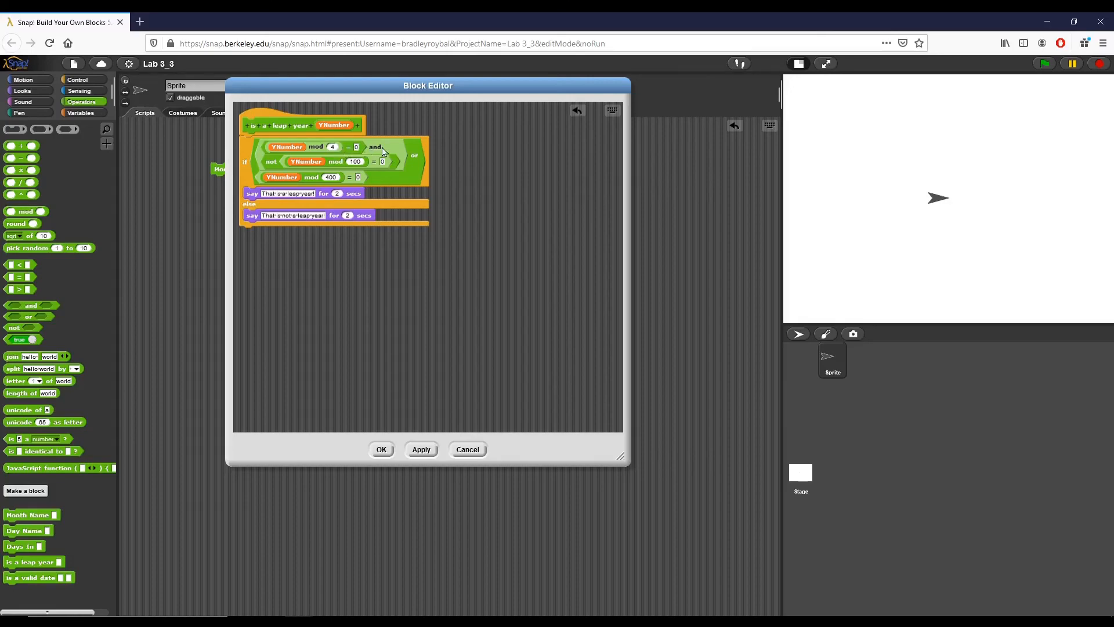
{"action": "mouse_move", "coordinate": [292, 170]}
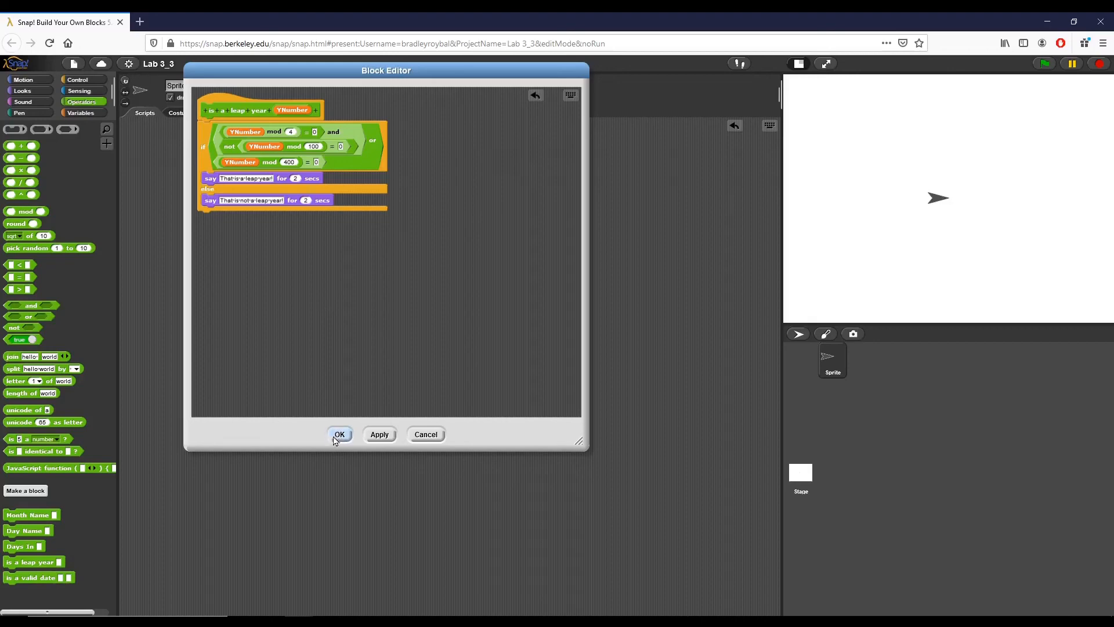
- Close the leap-year definition and move the is a leap year block beside is a valid date
{"action": "left_click", "coordinate": [338, 434]}
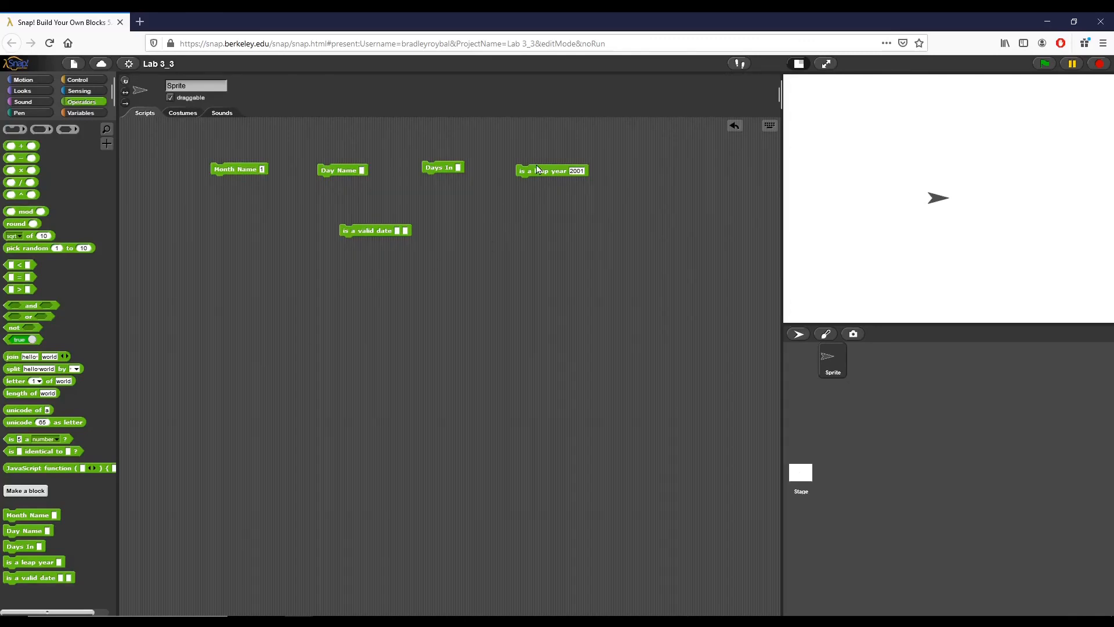
{"action": "left_click_drag", "start_coordinate": [552, 171], "coordinate": [232, 232]}
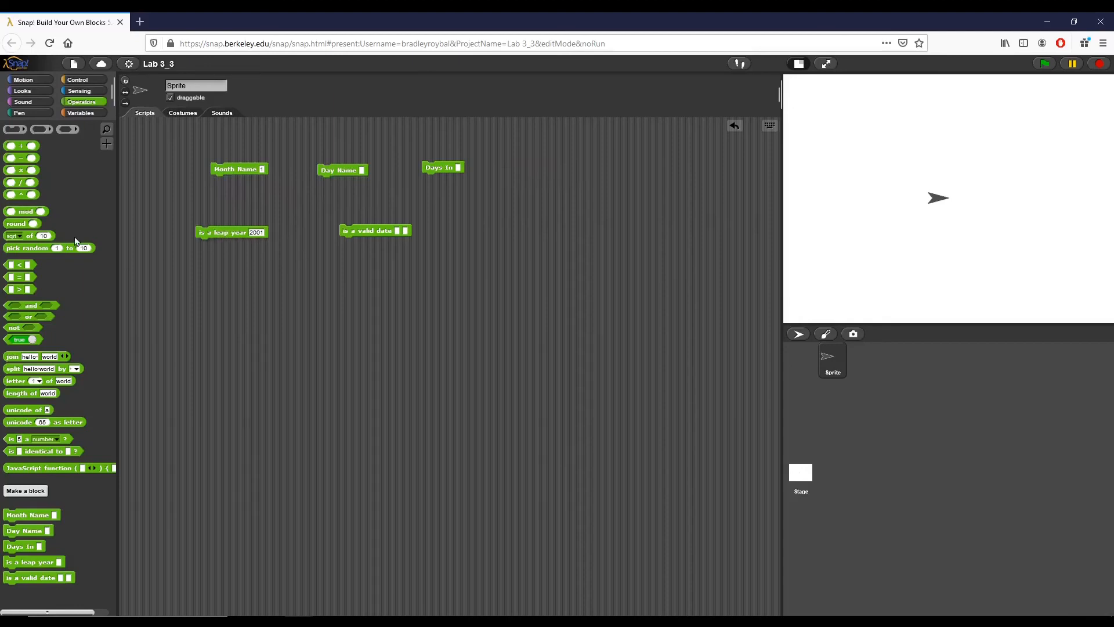
{"action": "mouse_move", "coordinate": [71, 235]}
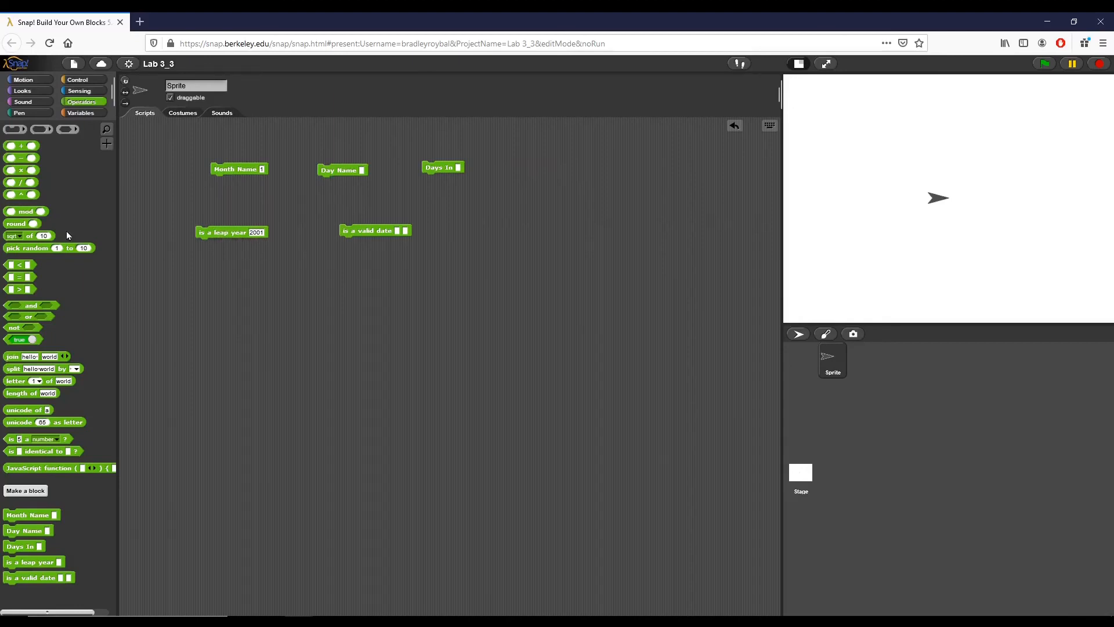